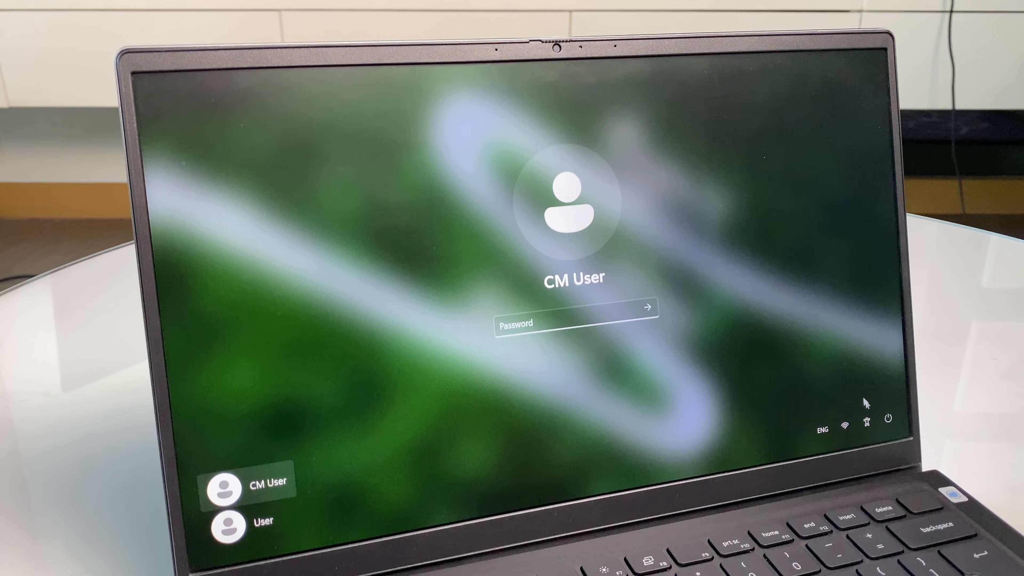
Reveal the lock screen's accessibility flyout listing Magnifier, Narrator and On-screen keyboard
{"action": "left_click", "coordinate": [865, 421]}
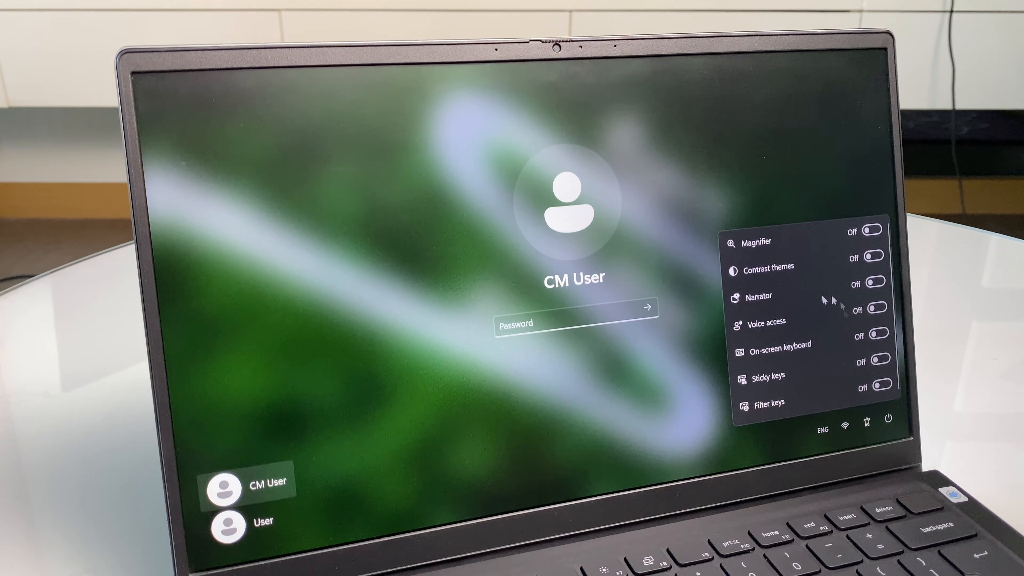
{"action": "mouse_move", "coordinate": [698, 425]}
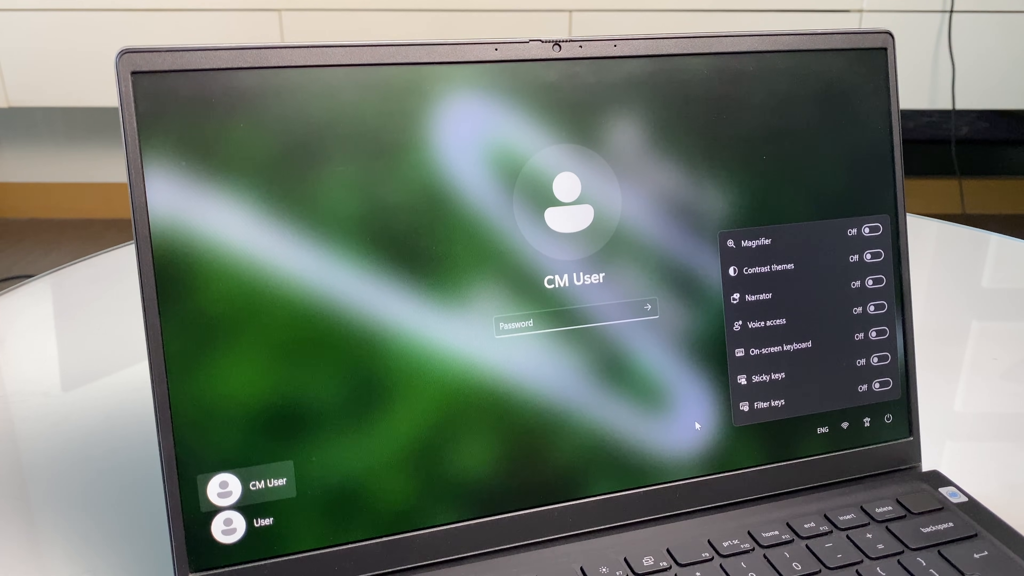
Shift+Restart from the lock screen's Power menu to reboot into Windows Recovery startup options
{"action": "left_click", "coordinate": [867, 422]}
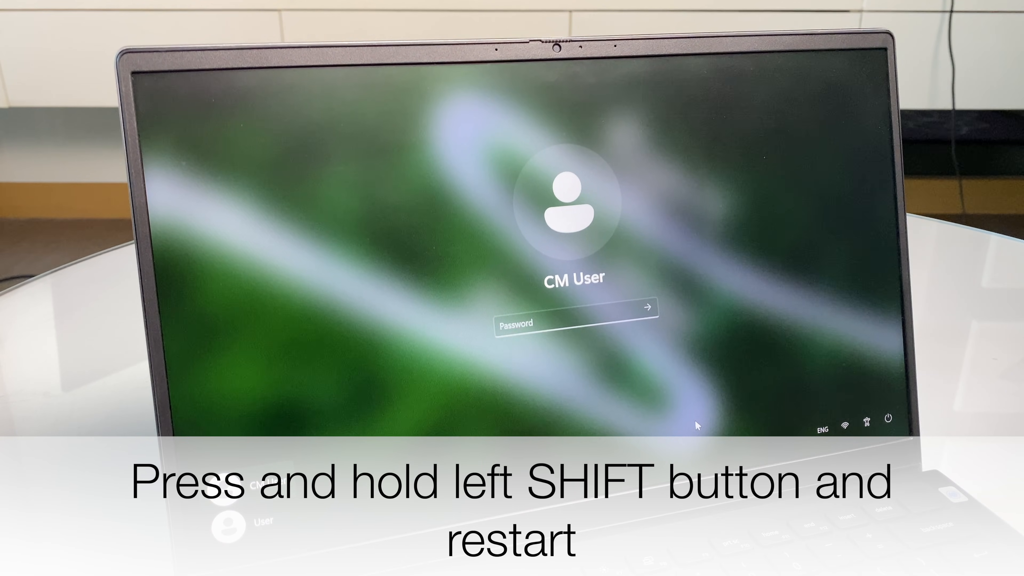
{"action": "mouse_move", "coordinate": [884, 369]}
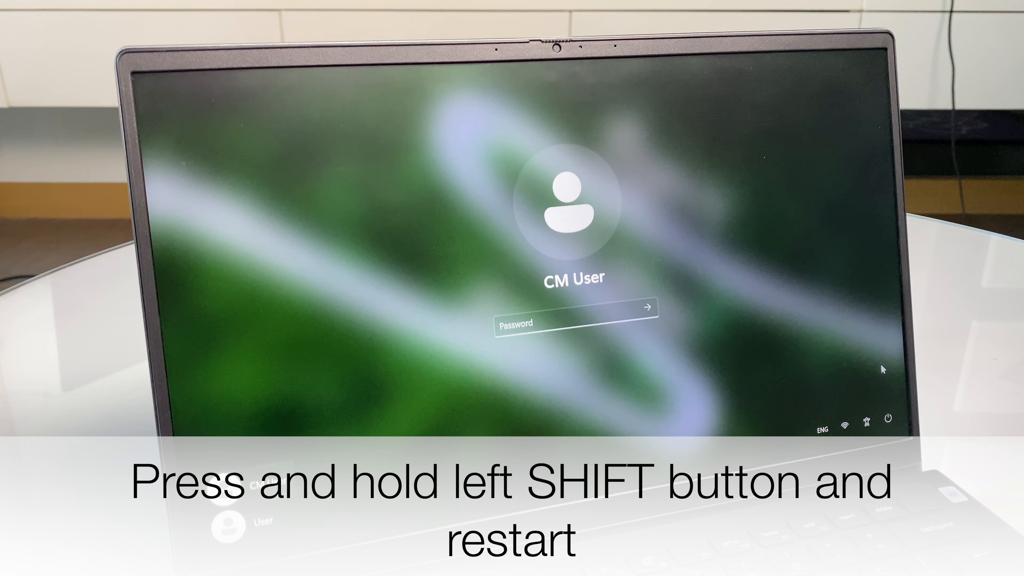
{"action": "left_click", "coordinate": [888, 419]}
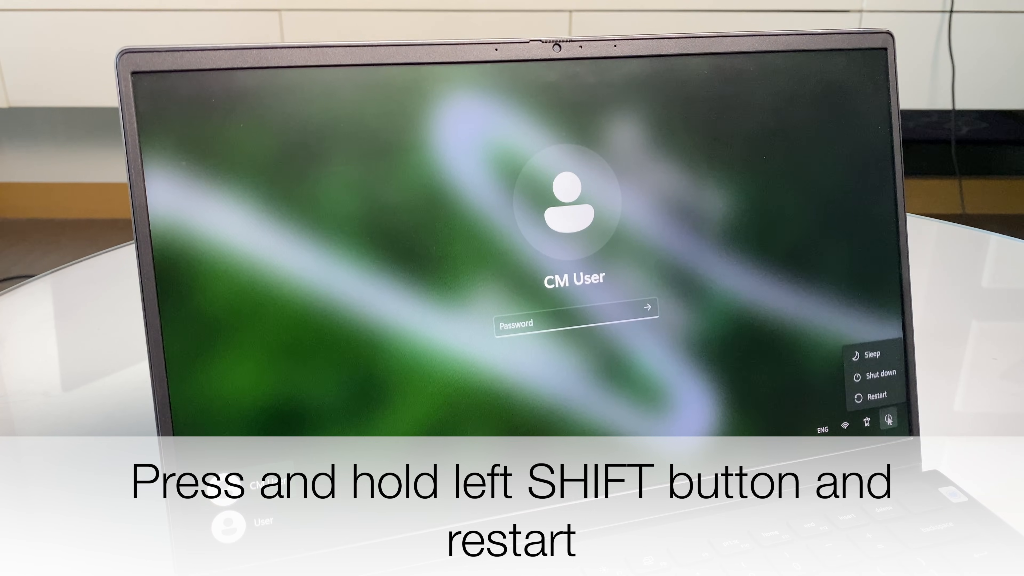
{"action": "left_click", "coordinate": [878, 396]}
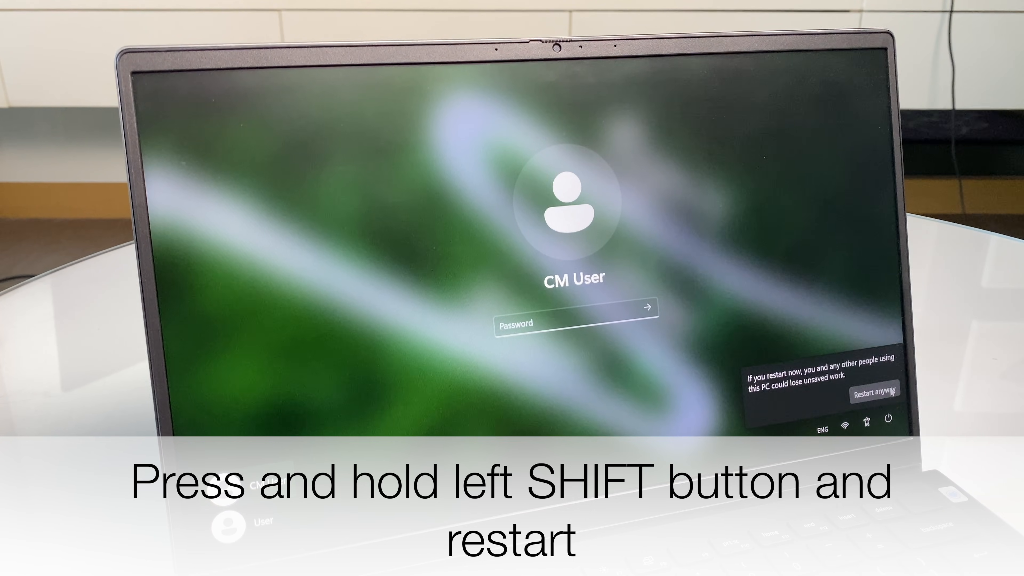
{"action": "left_click", "coordinate": [875, 394]}
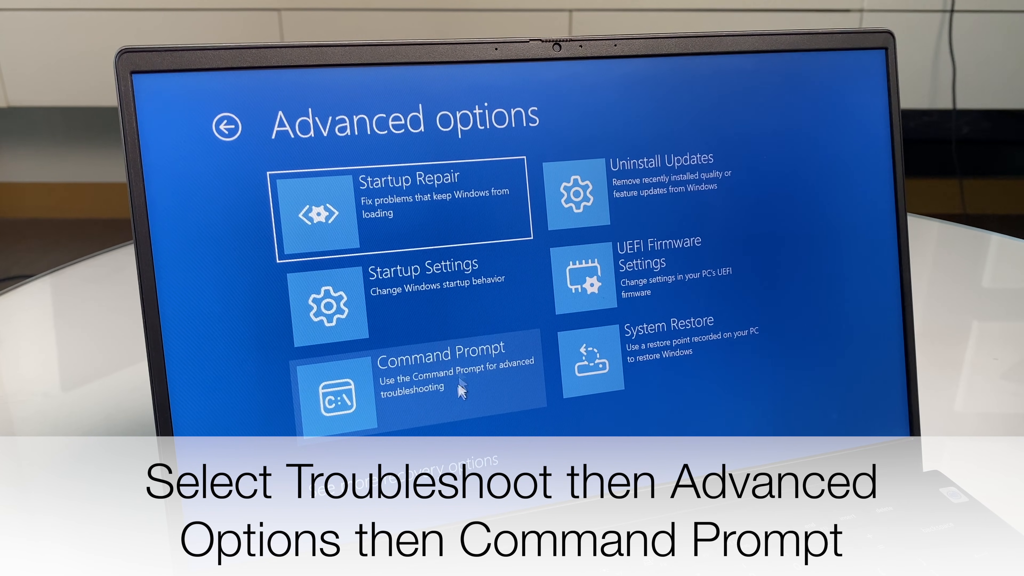
Launch Command Prompt from Troubleshoot > Advanced options in the recovery environment
{"action": "left_click", "coordinate": [421, 370]}
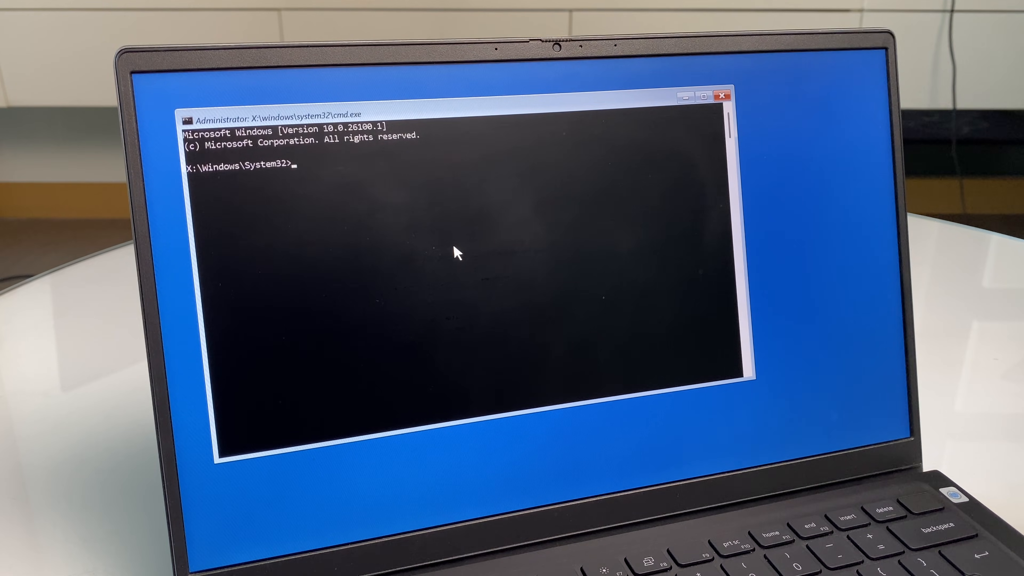
Switch to drive C: and list its root contents with dir
{"action": "type", "text": "c"}
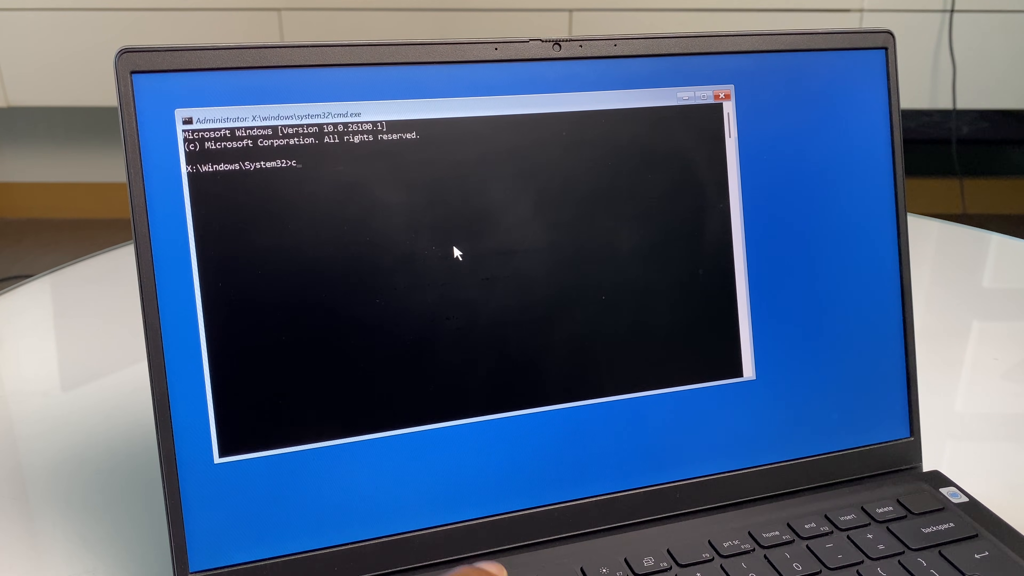
{"action": "type", "text": ":"}
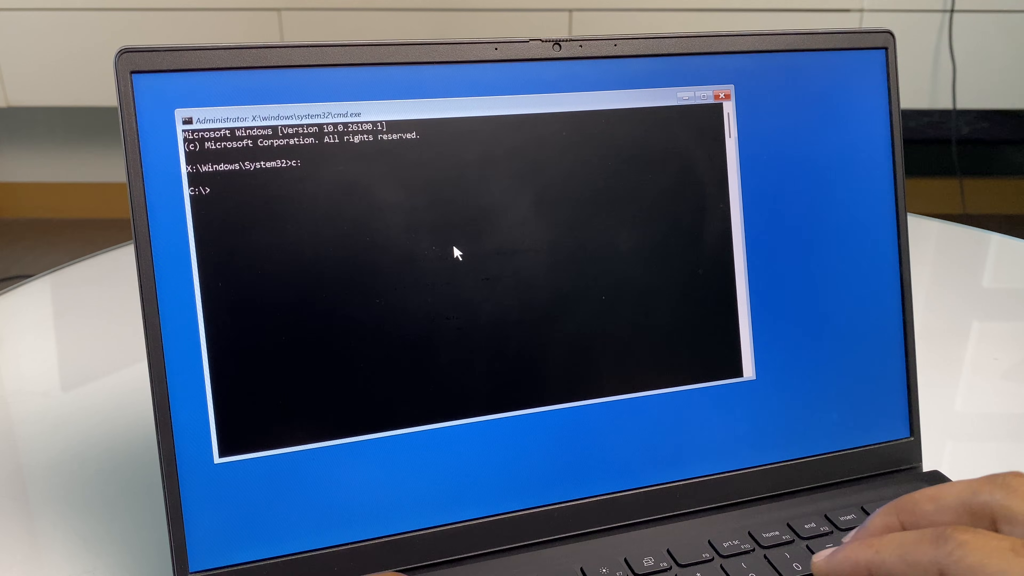
{"action": "type", "text": "dir"}
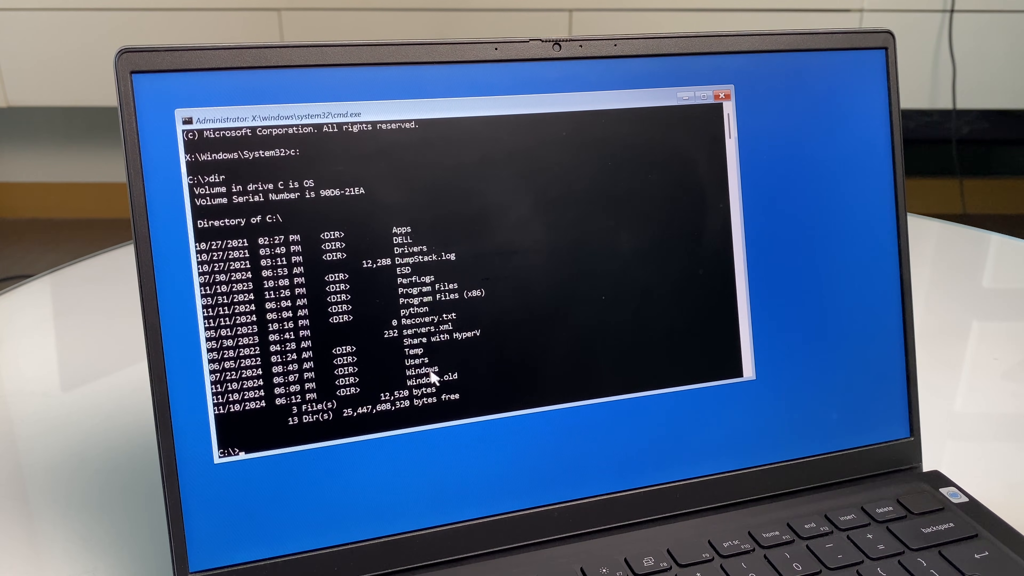
{"action": "mouse_move", "coordinate": [310, 461]}
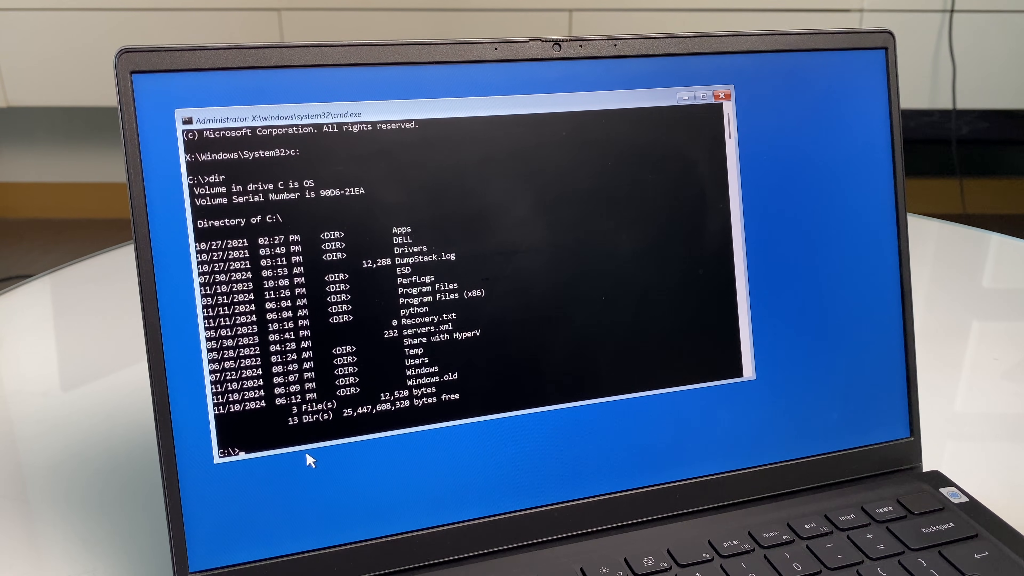
Change directory into Windows and then into System32 on drive C
{"action": "type", "text": "cd"}
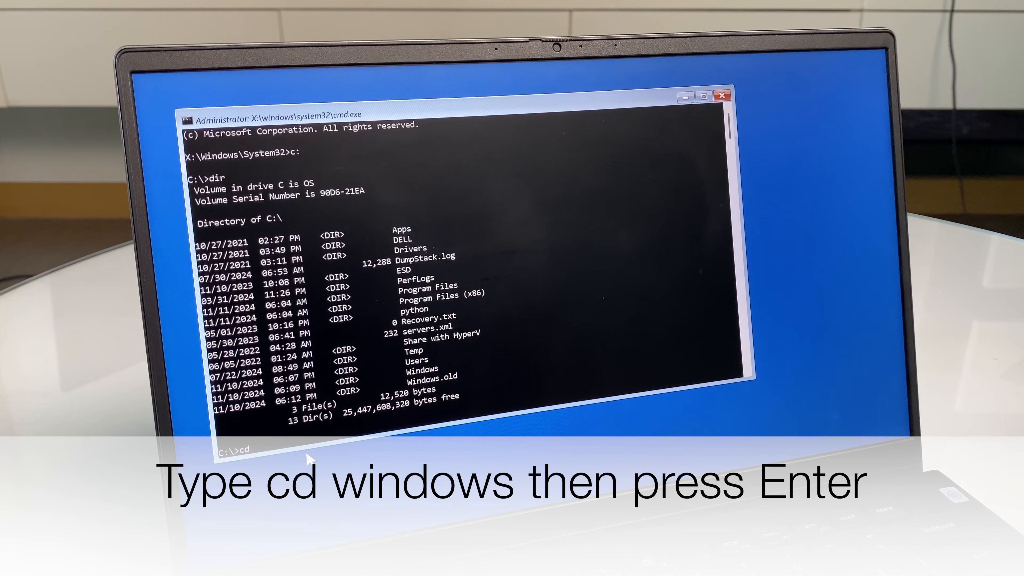
{"action": "type", "text": "w"}
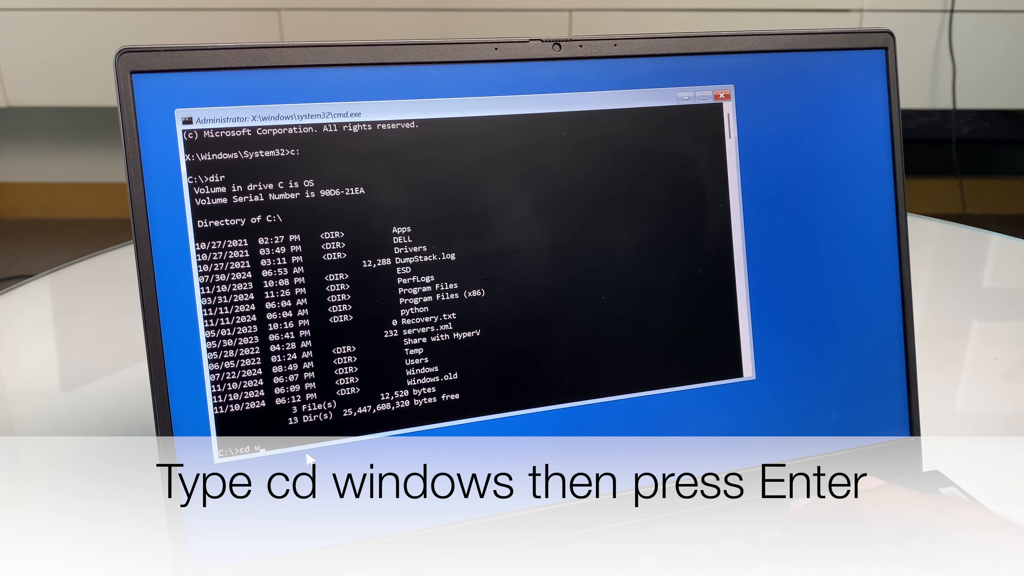
{"action": "type", "text": "indows"}
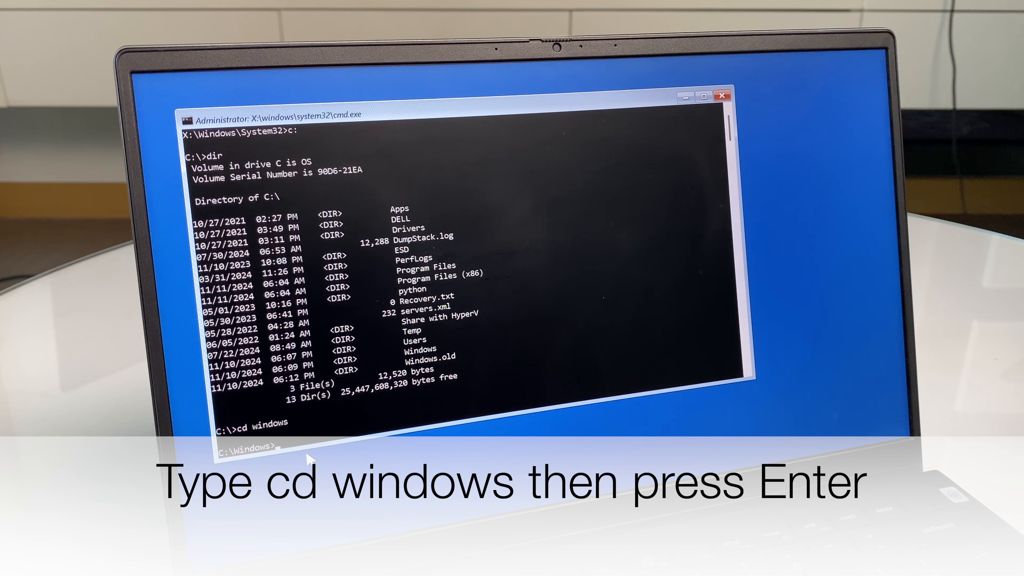
{"action": "key", "text": "Enter"}
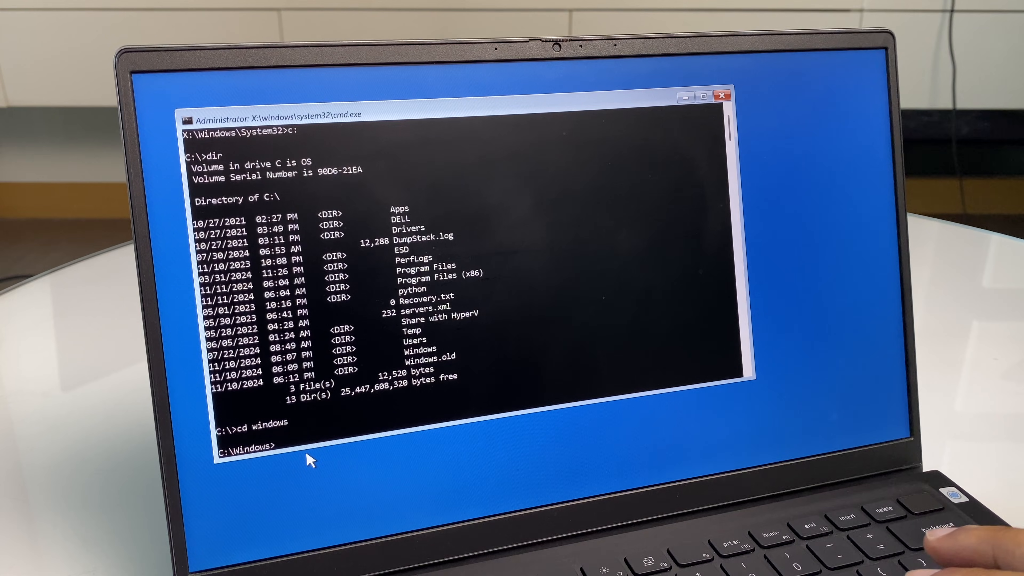
{"action": "type", "text": "cd"}
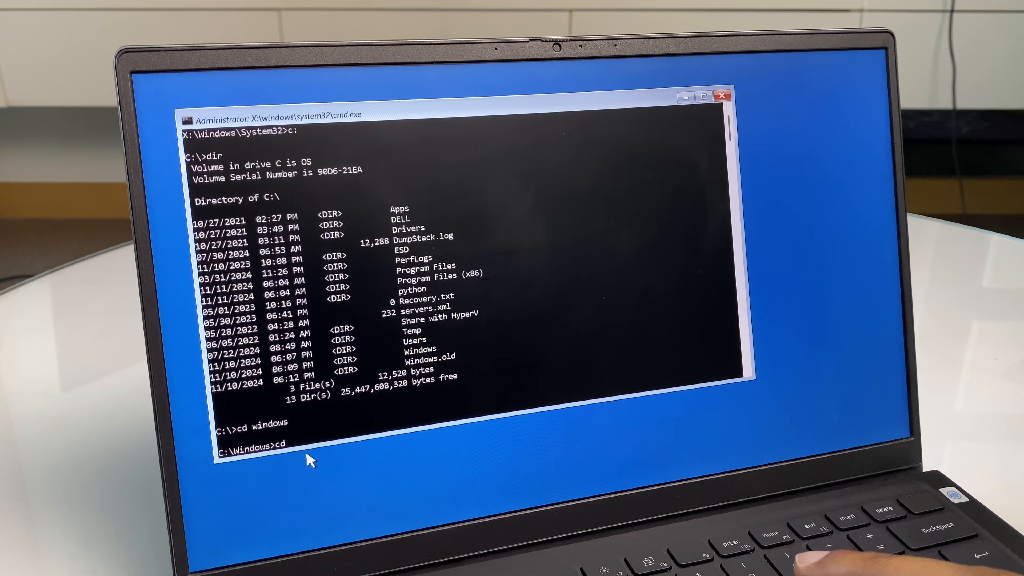
{"action": "type", "text": "sy"}
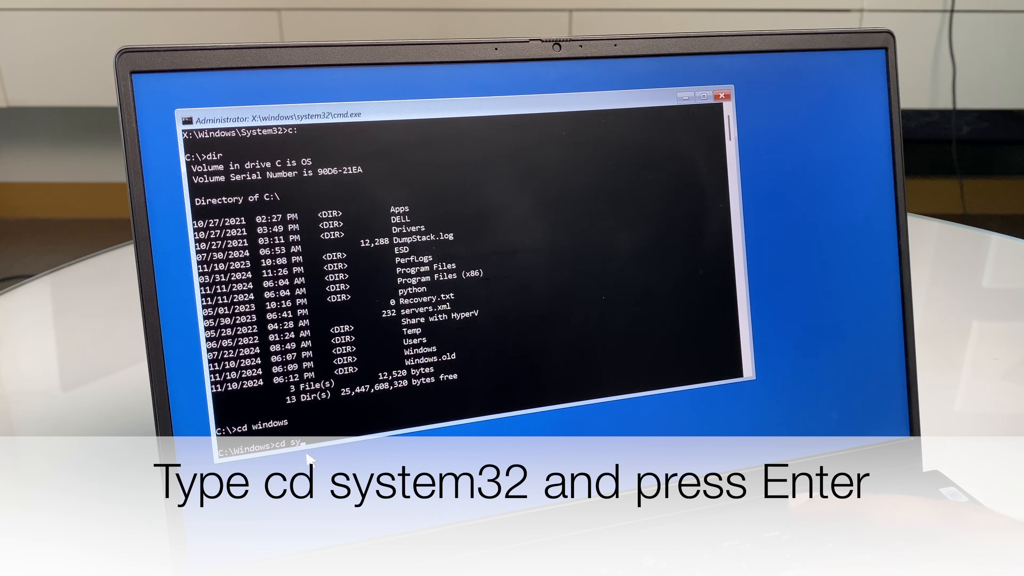
{"action": "type", "text": "stem32"}
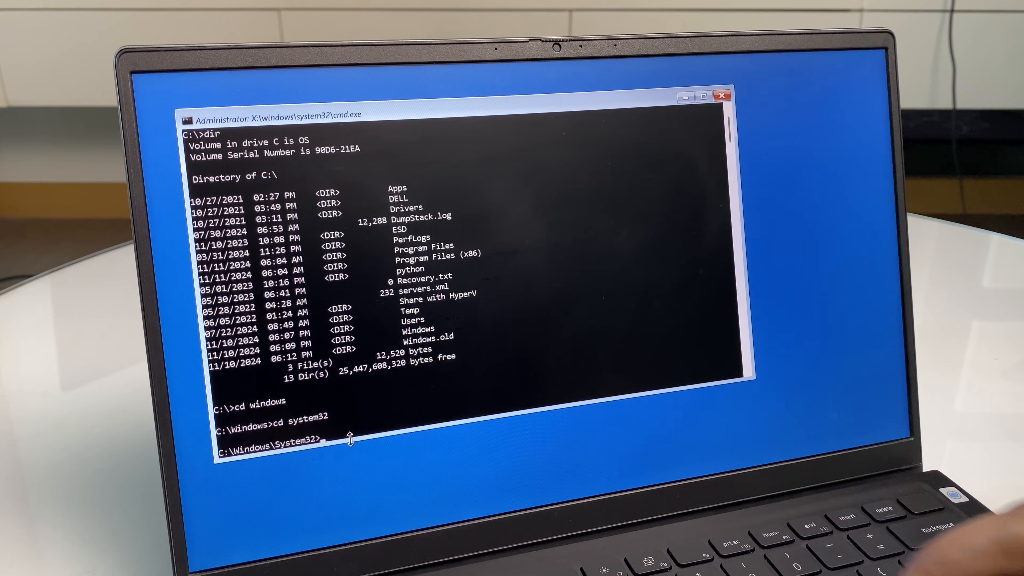
Enter the command ren utilman.exe utilman1.exe to back up the accessibility launcher
{"action": "type", "text": "ren uti"}
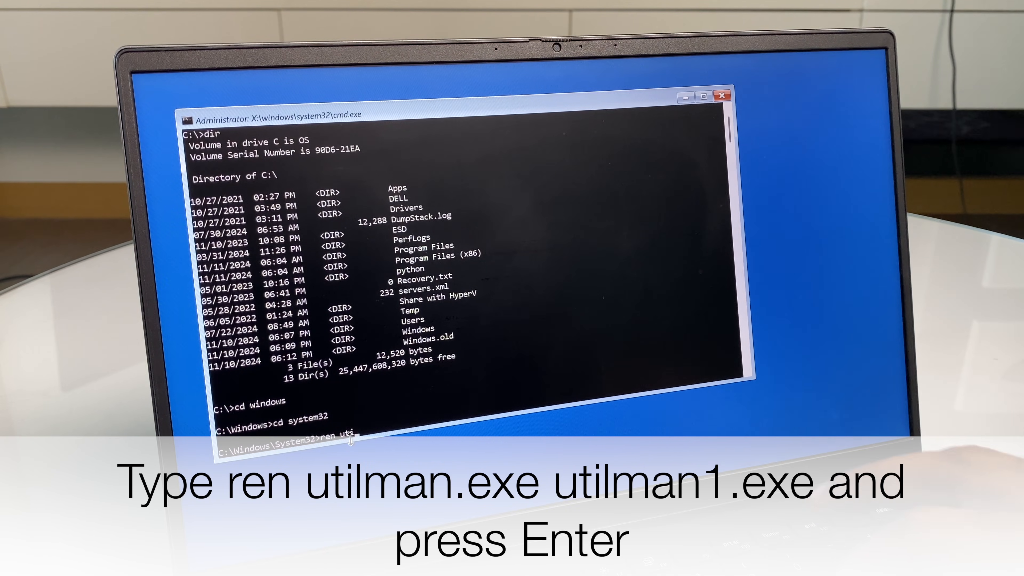
{"action": "type", "text": "lman.exe utilman1"}
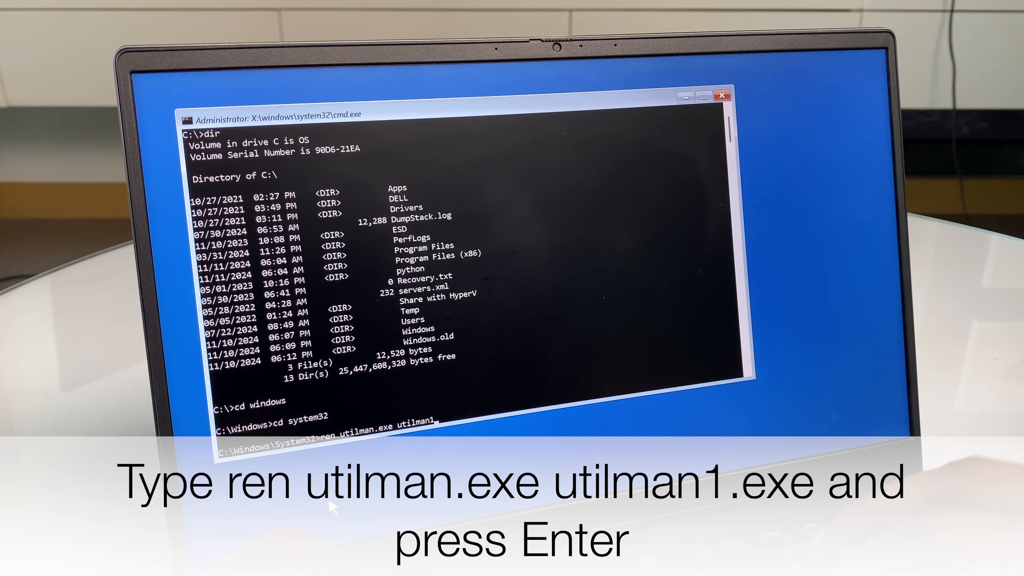
{"action": "type", "text": ".exe"}
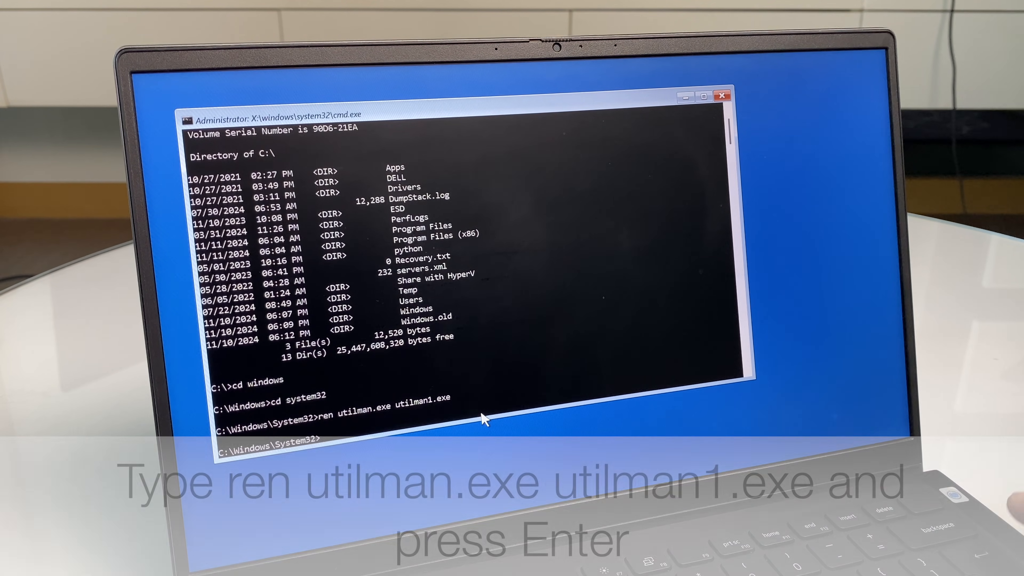
Run ren cmd.exe utilman.exe so the accessibility button launches a command prompt
{"action": "key", "text": "Enter"}
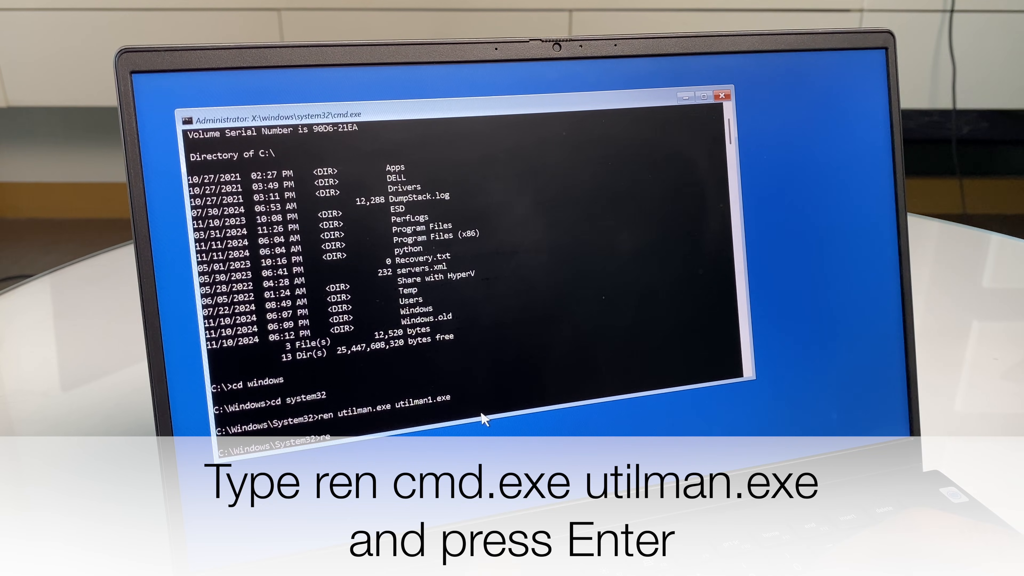
{"action": "type", "text": "ren cmd.exe"}
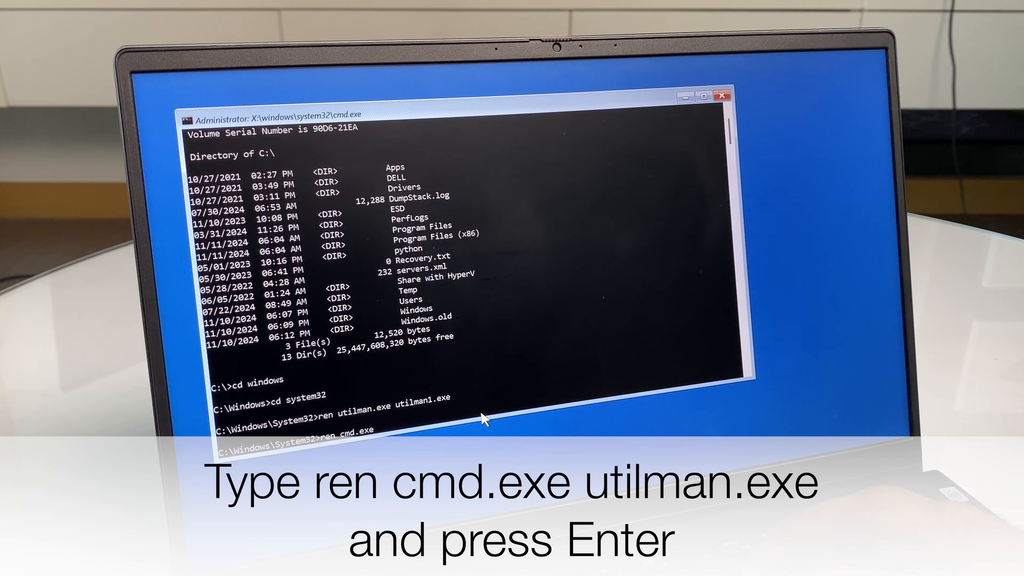
{"action": "type", "text": "utilman.exe"}
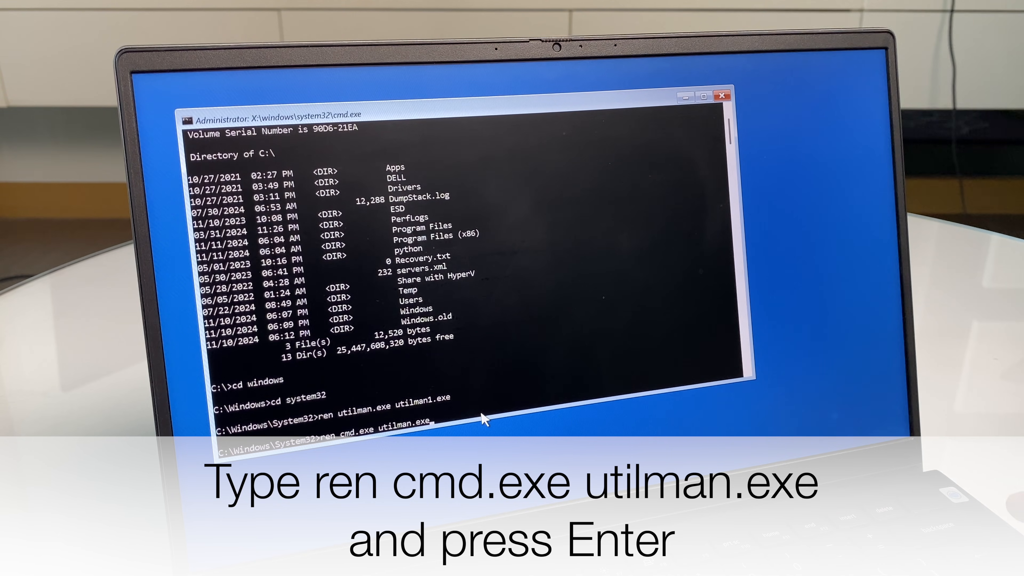
{"action": "key", "text": "Enter"}
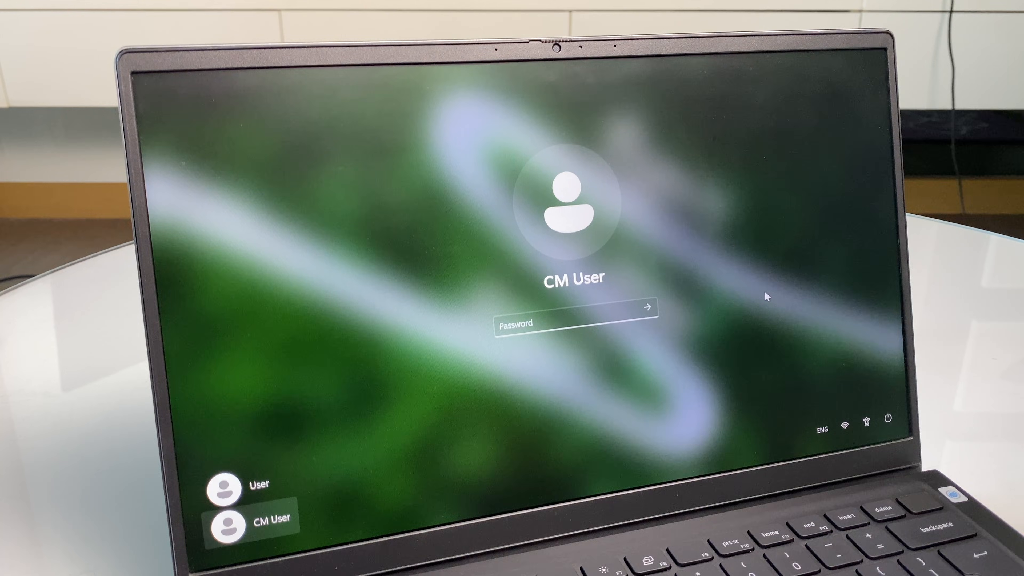
{"action": "mouse_move", "coordinate": [858, 393]}
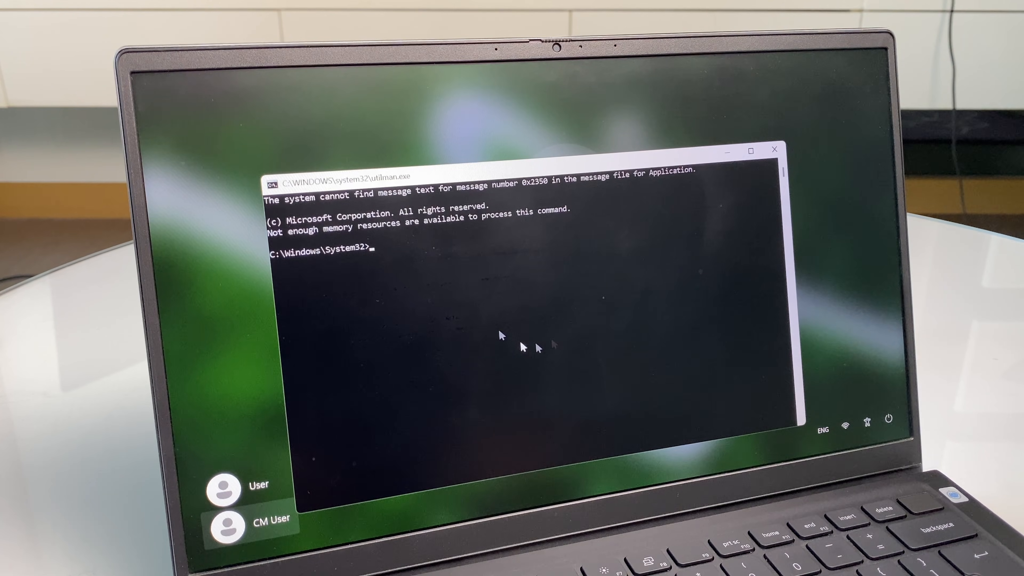
{"action": "mouse_move", "coordinate": [493, 268]}
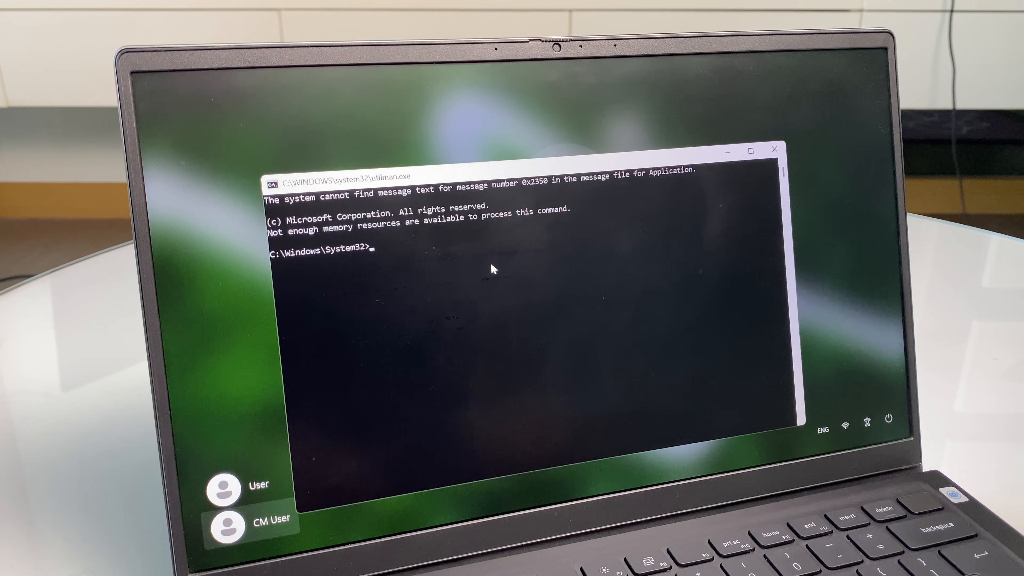
Run control userpasswords2 to bring up the User Accounts window
{"action": "type", "text": "control"}
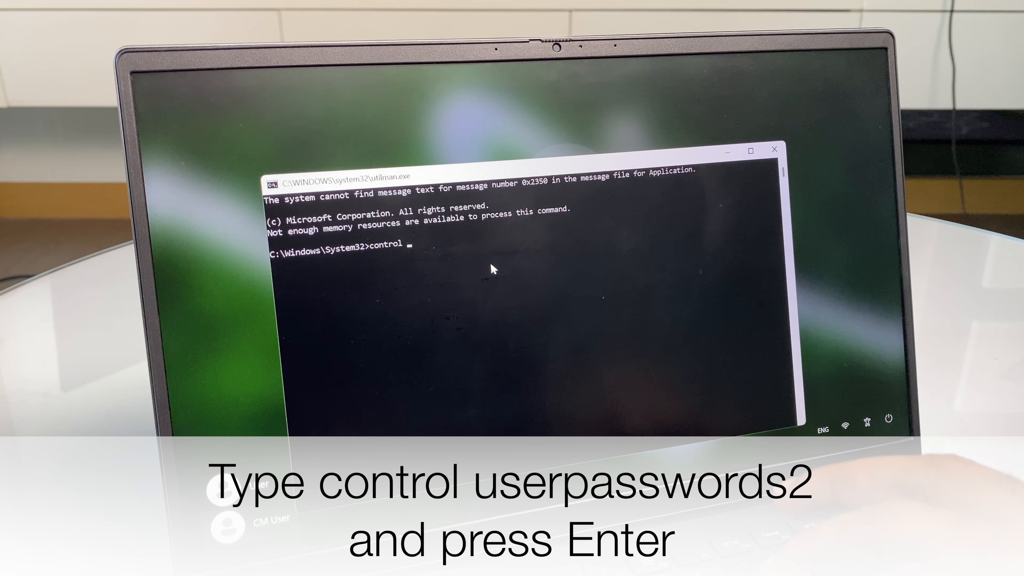
{"action": "type", "text": "userpa"}
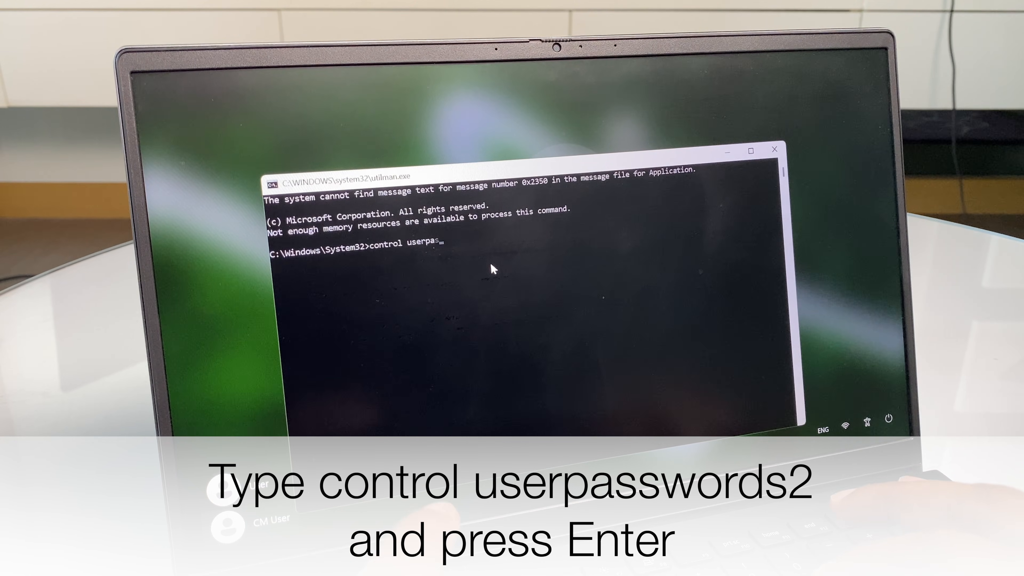
{"action": "type", "text": "swords2"}
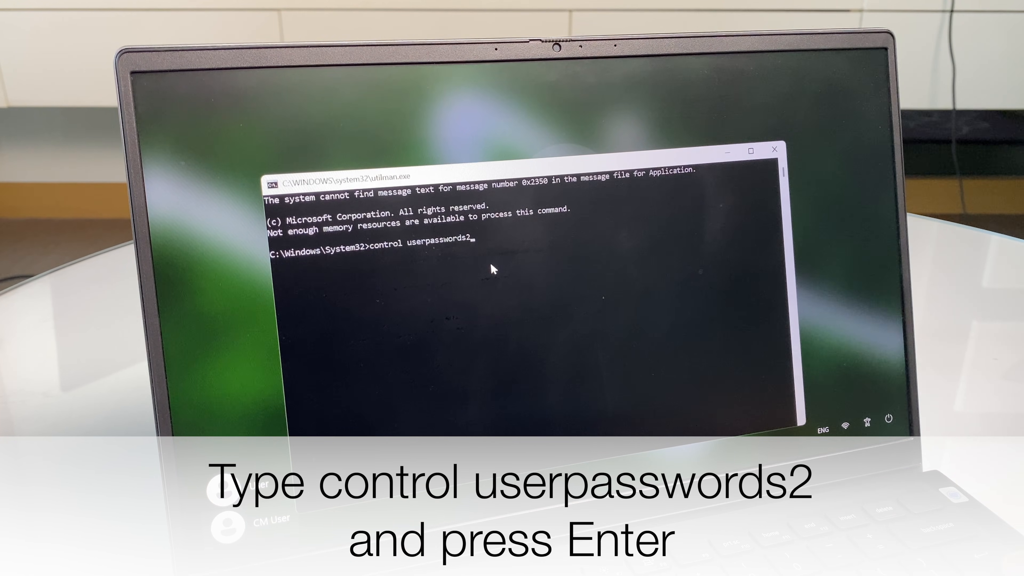
{"action": "key", "text": "enter"}
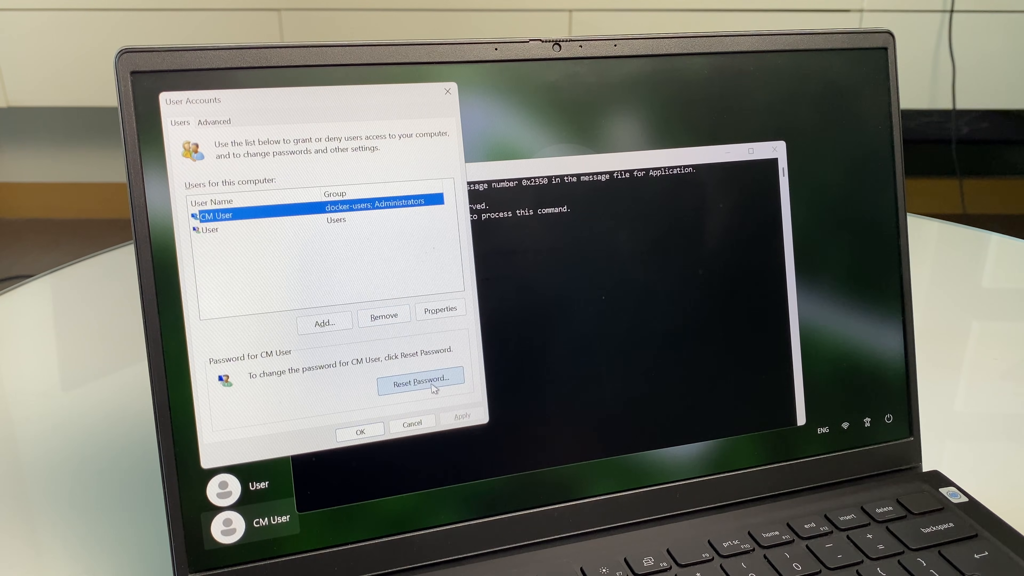
Reset CM User's password via Reset Password, confirm it, and close User Accounts
{"action": "left_click", "coordinate": [421, 382]}
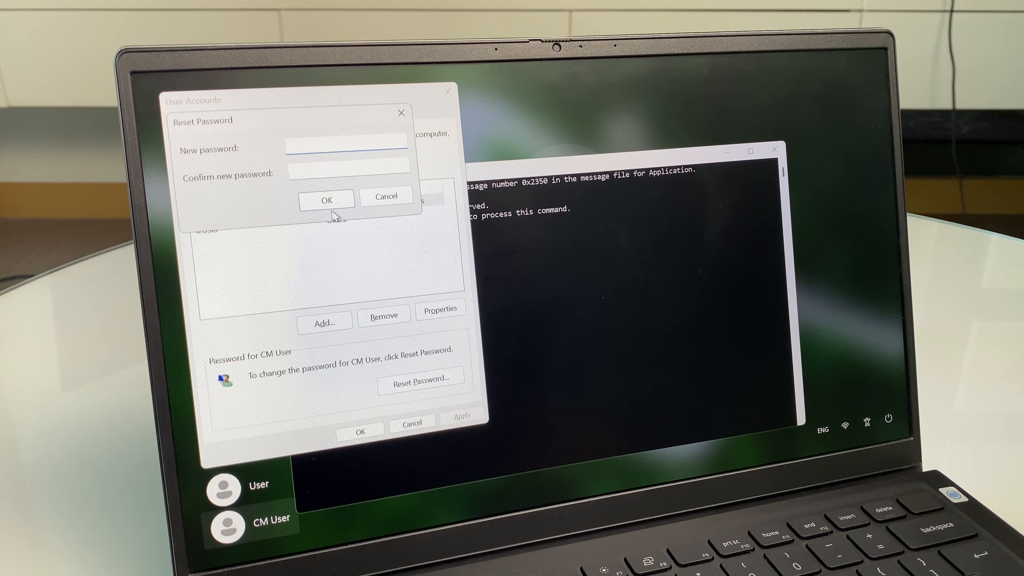
{"action": "type", "text": "••"}
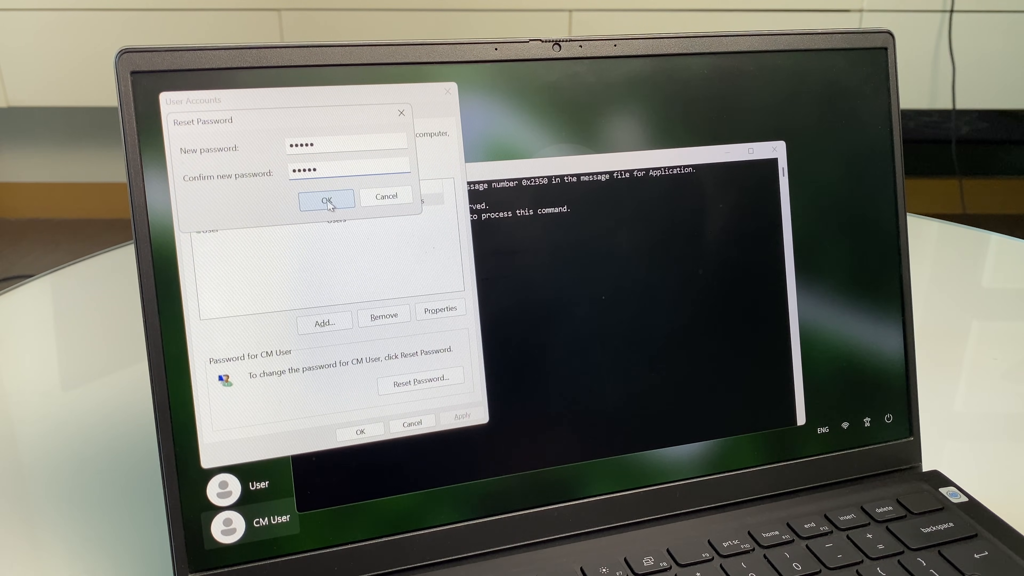
{"action": "left_click", "coordinate": [327, 200]}
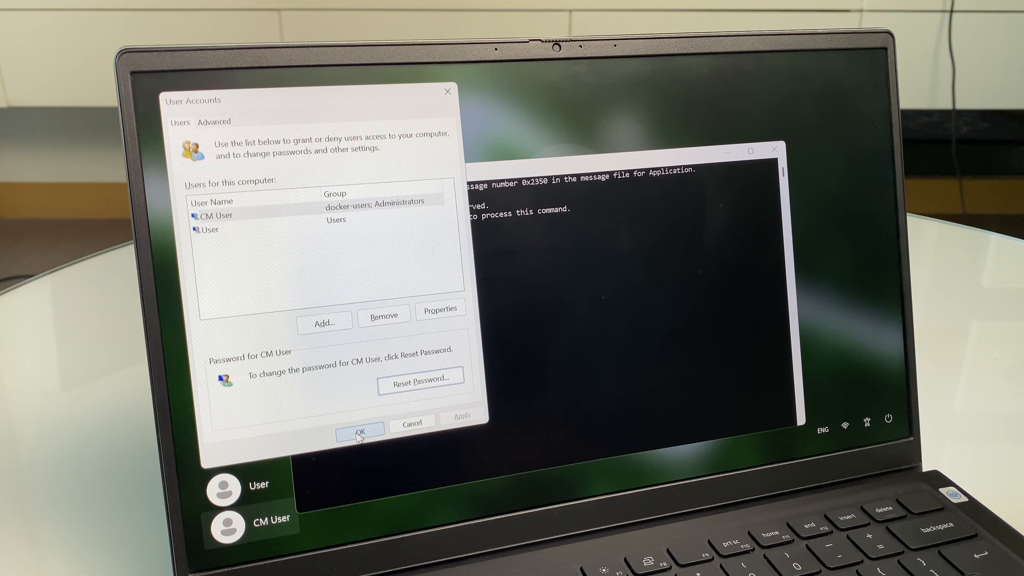
{"action": "left_click", "coordinate": [358, 433]}
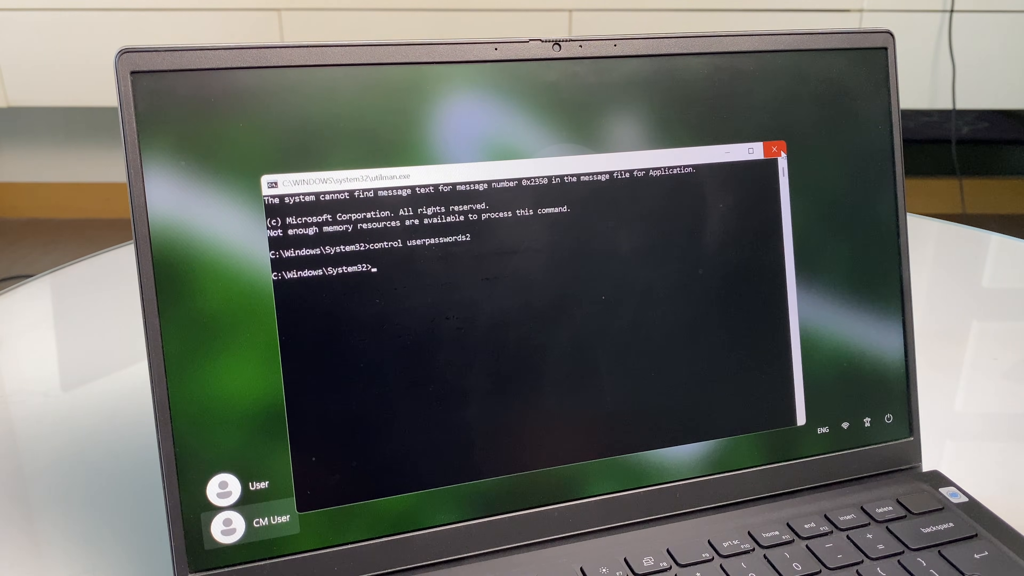
Close the leftover command prompt and sign in to CM User with the new password
{"action": "left_click", "coordinate": [775, 150]}
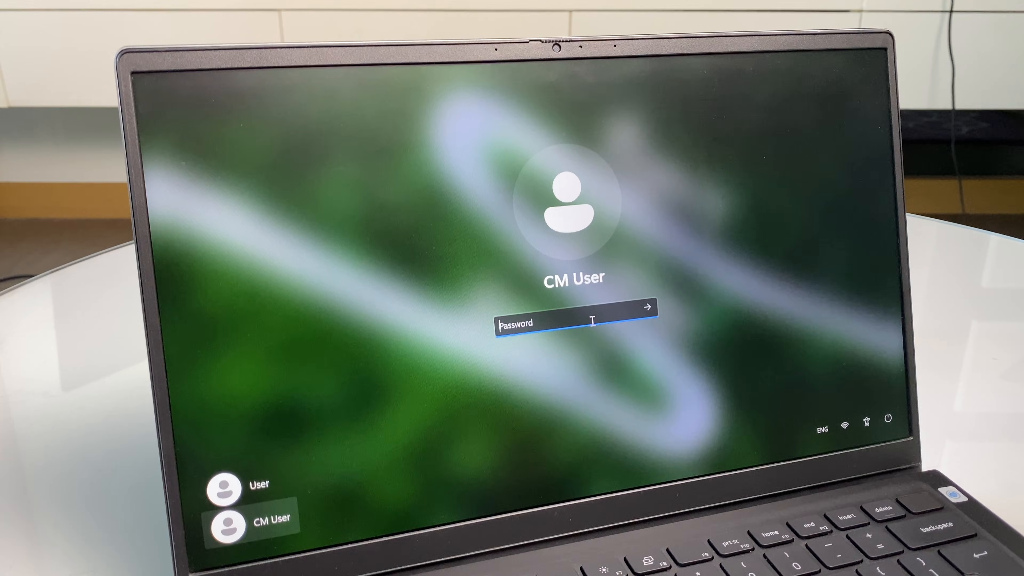
{"action": "type", "text": "••••"}
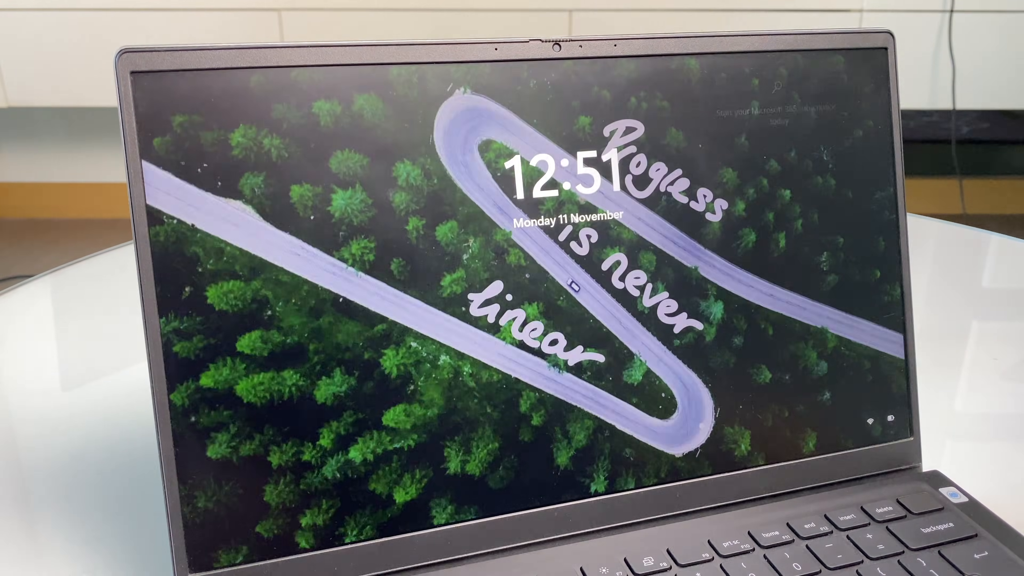
{"action": "left_click", "coordinate": [576, 288]}
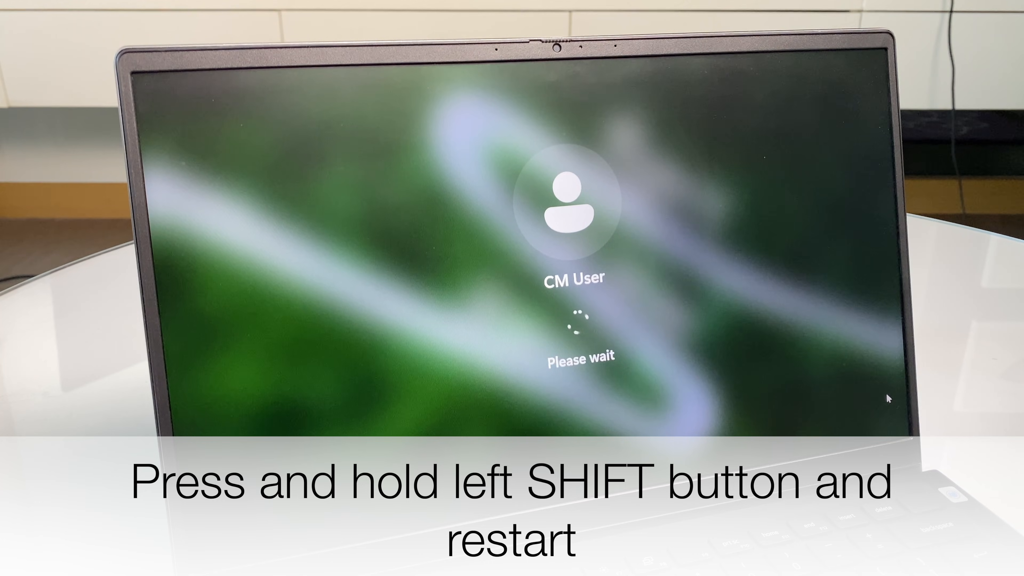
Shift-restart into recovery and reach the Command Prompt via Troubleshoot > Advanced options
{"action": "key", "text": "shift"}
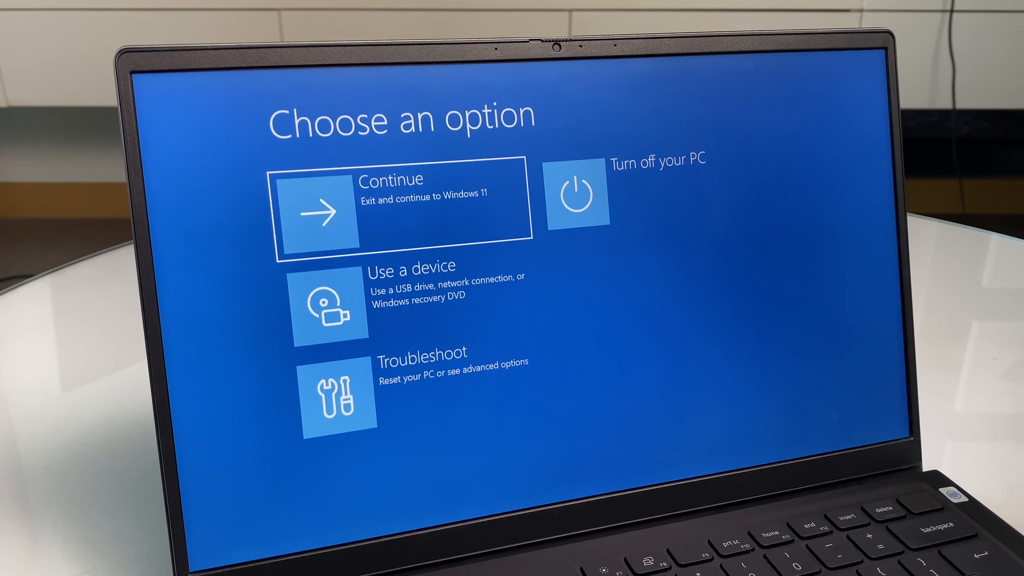
{"action": "mouse_move", "coordinate": [423, 372]}
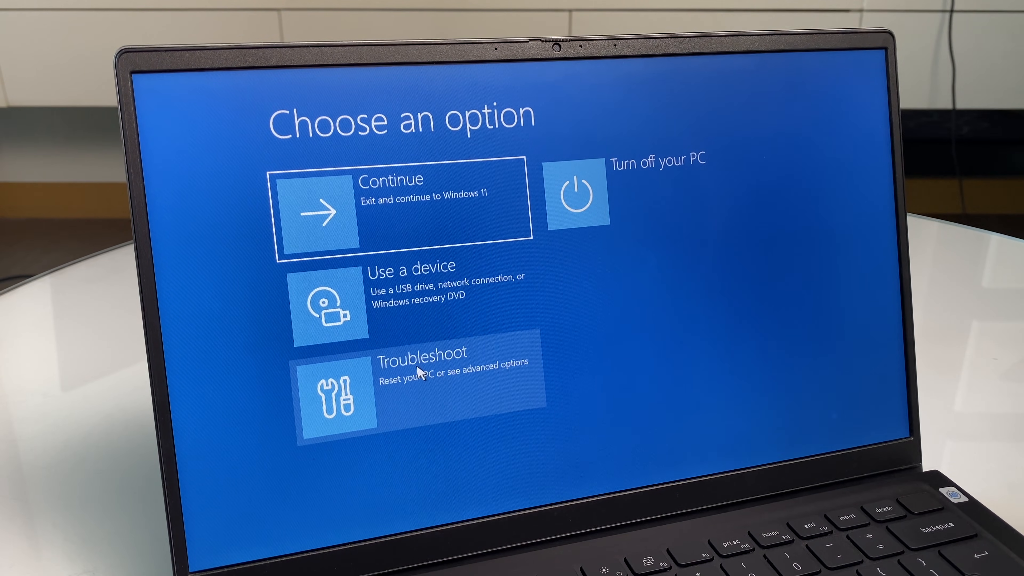
{"action": "left_click", "coordinate": [422, 372]}
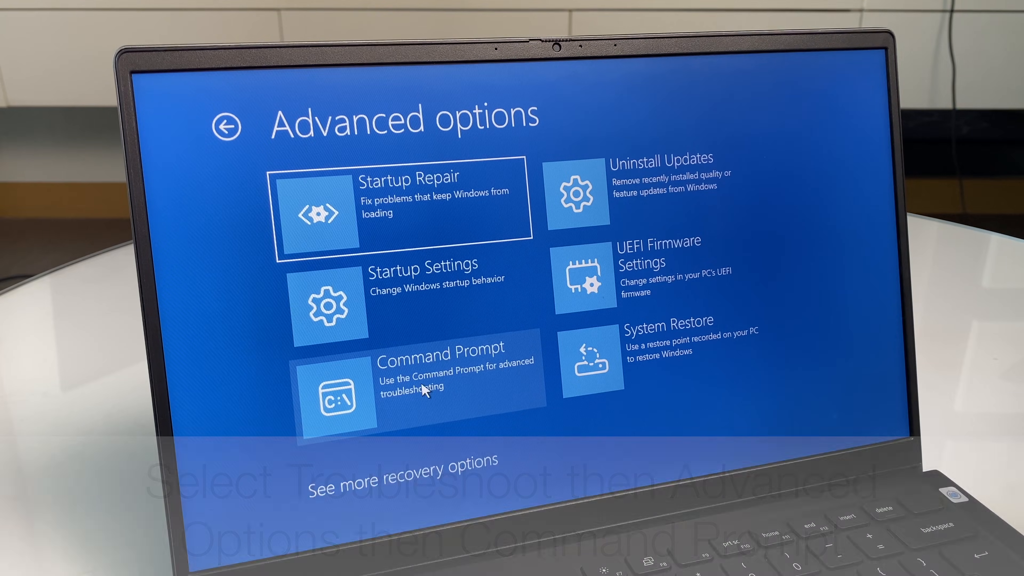
{"action": "left_click", "coordinate": [424, 386]}
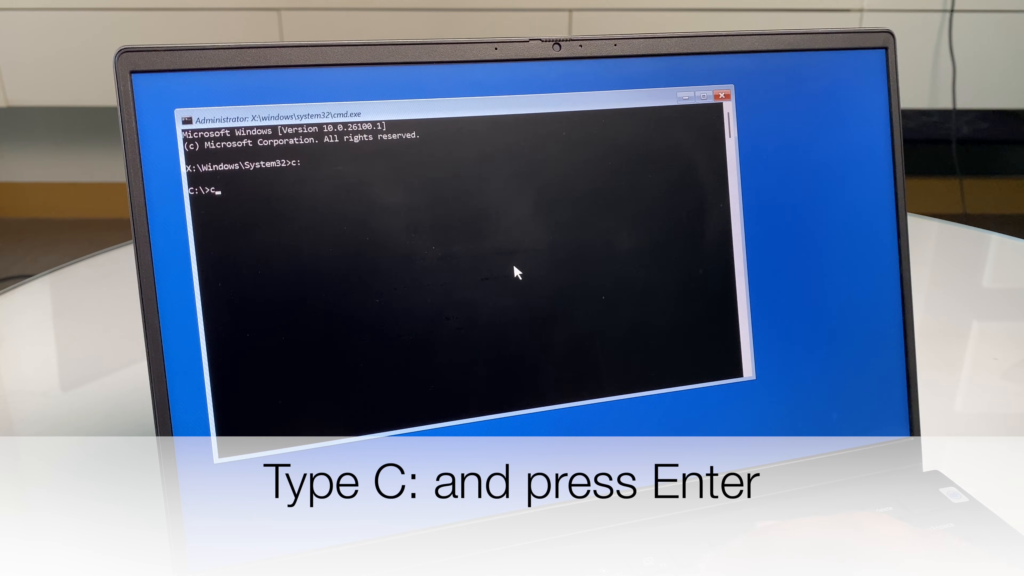
Move into C:\Windows\System32 and run ren utilman.exe cmd.exe
{"action": "type", "text": "d windows"}
{"action": "type", "text": "c"}
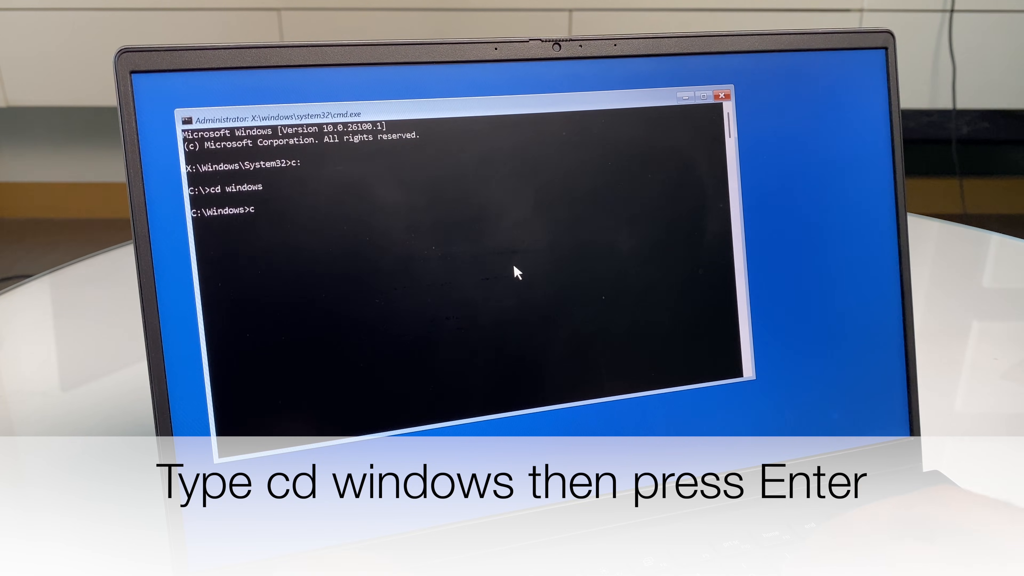
{"action": "type", "text": "d system32"}
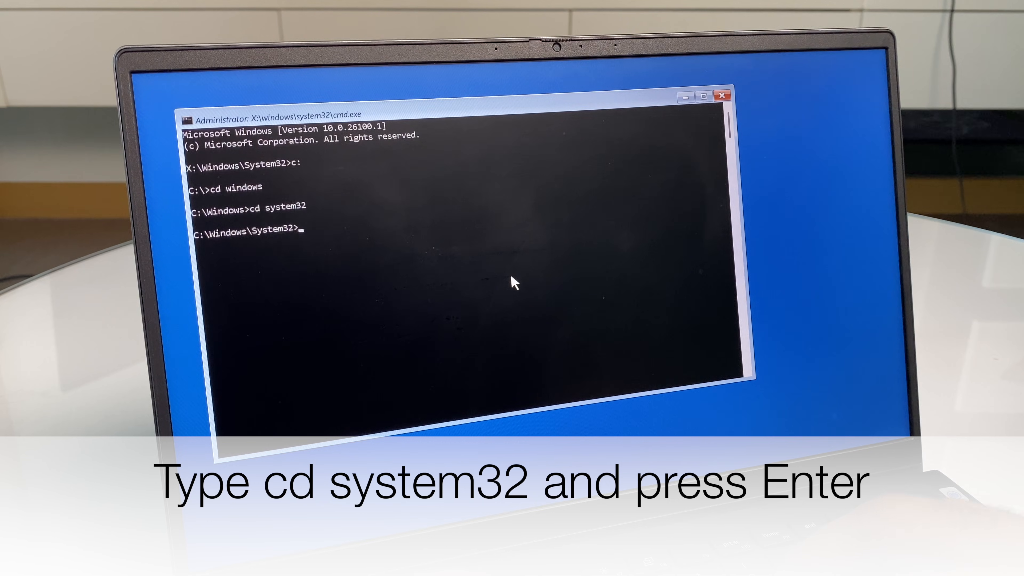
{"action": "type", "text": "ren"}
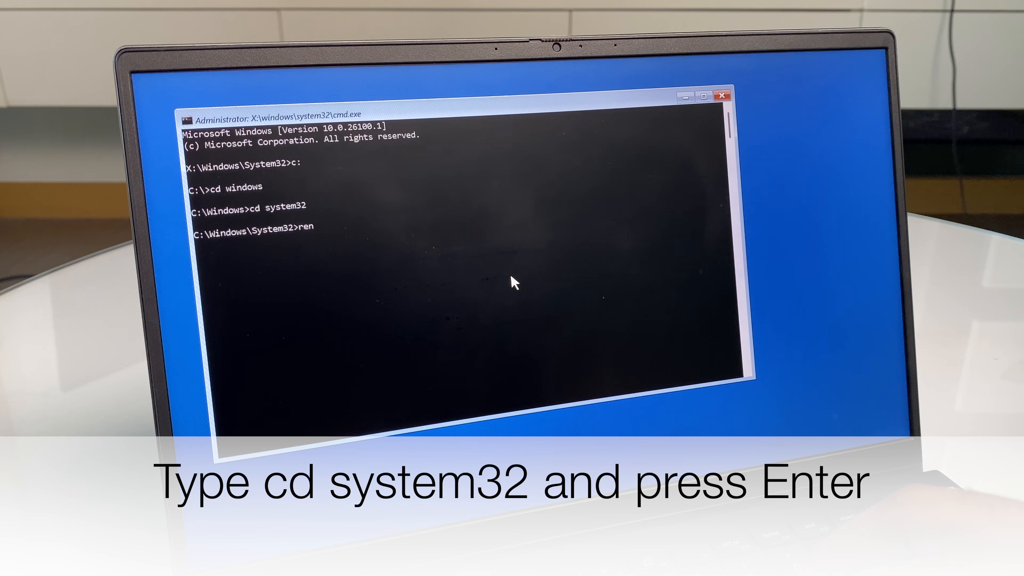
{"action": "type", "text": "uti"}
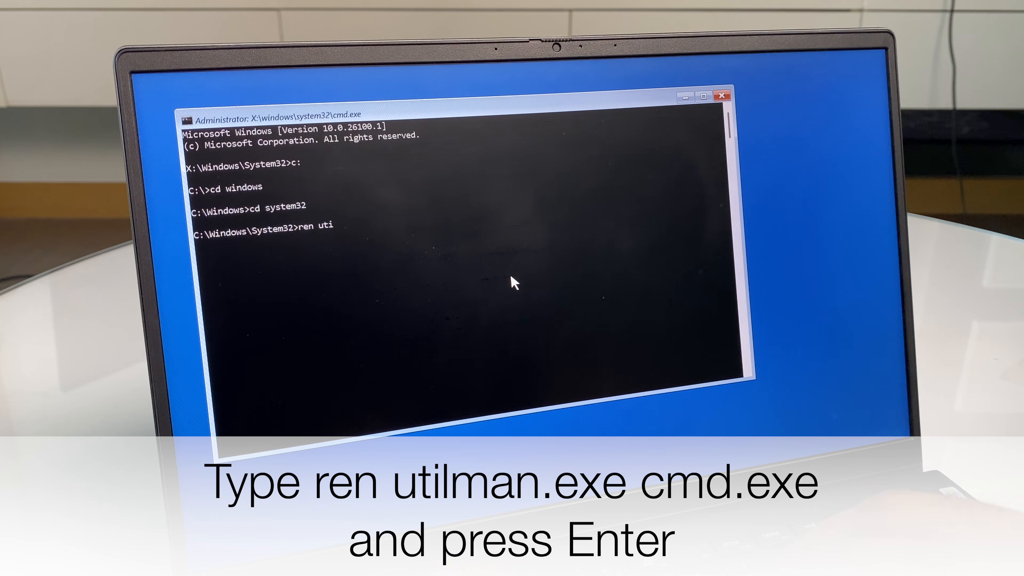
{"action": "type", "text": "lman.exe c"}
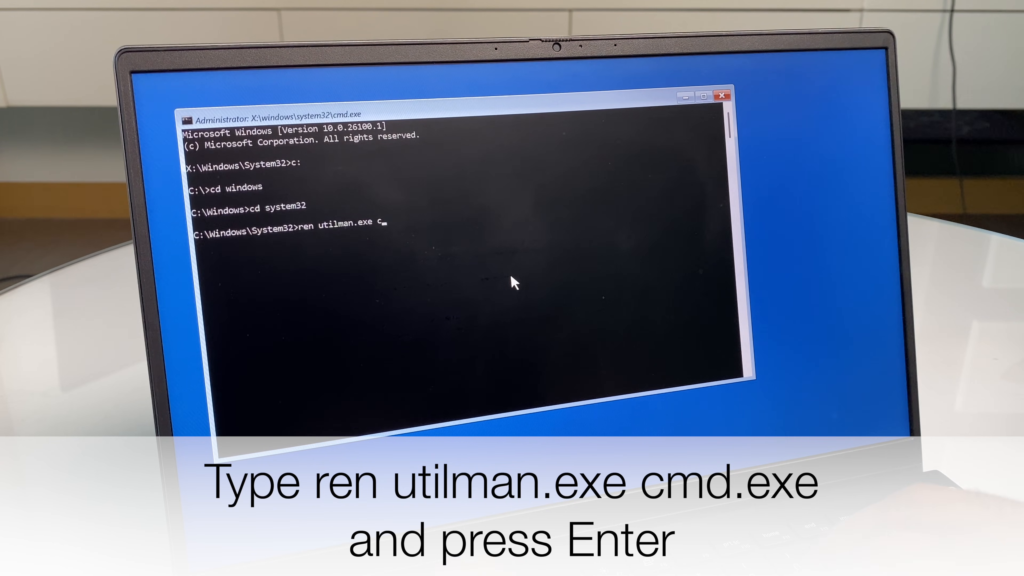
{"action": "type", "text": "md.ex"}
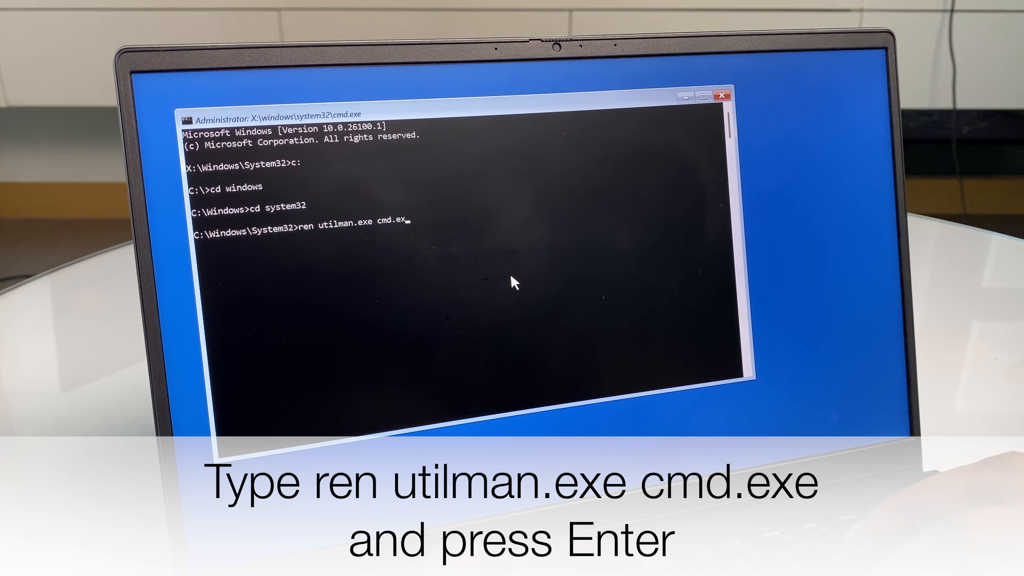
{"action": "key", "text": "enter"}
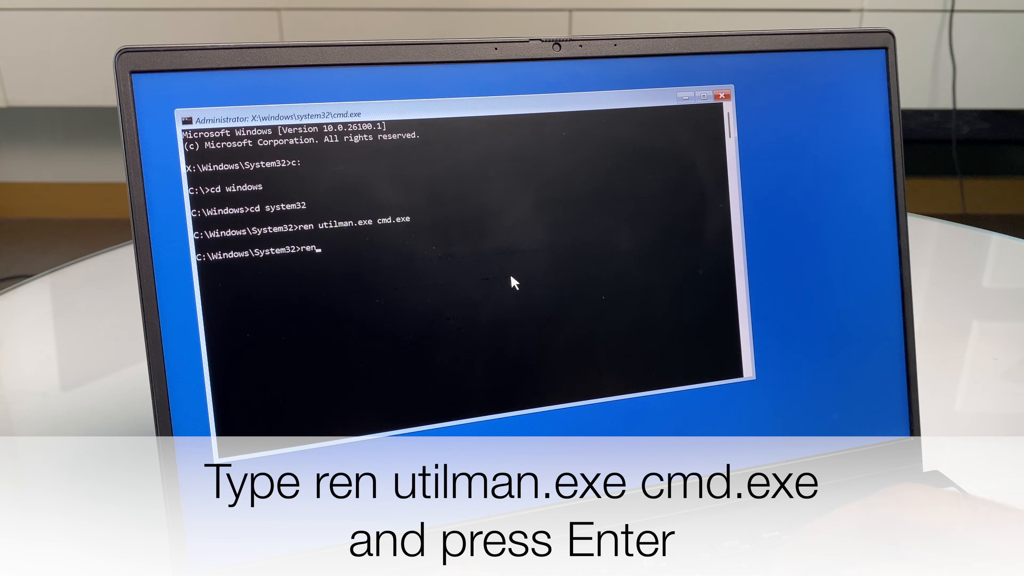
Run ren utilman1.exe utilman.exe to restore the original accessibility tool
{"action": "type", "text": "uti"}
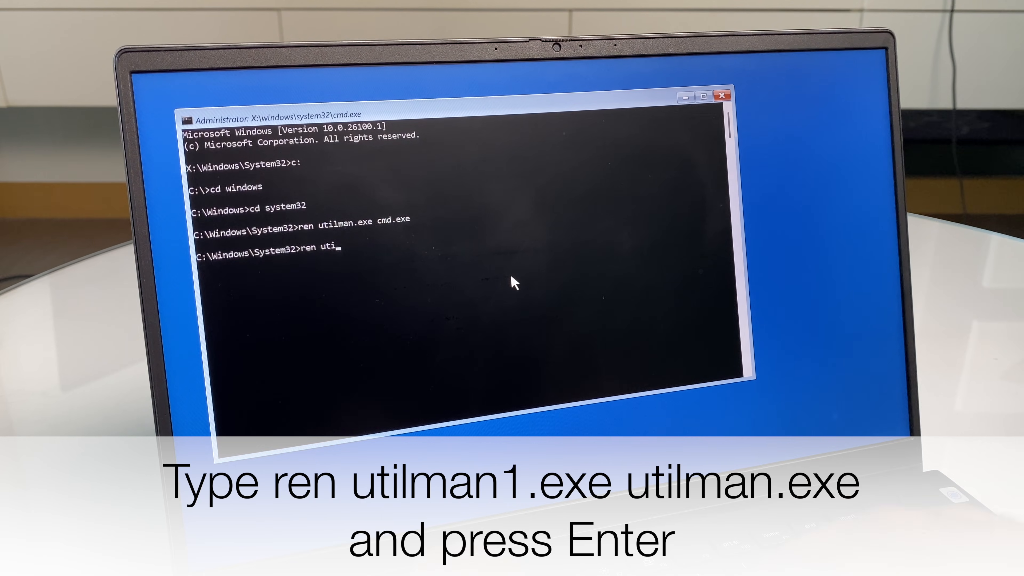
{"action": "type", "text": "lman1"}
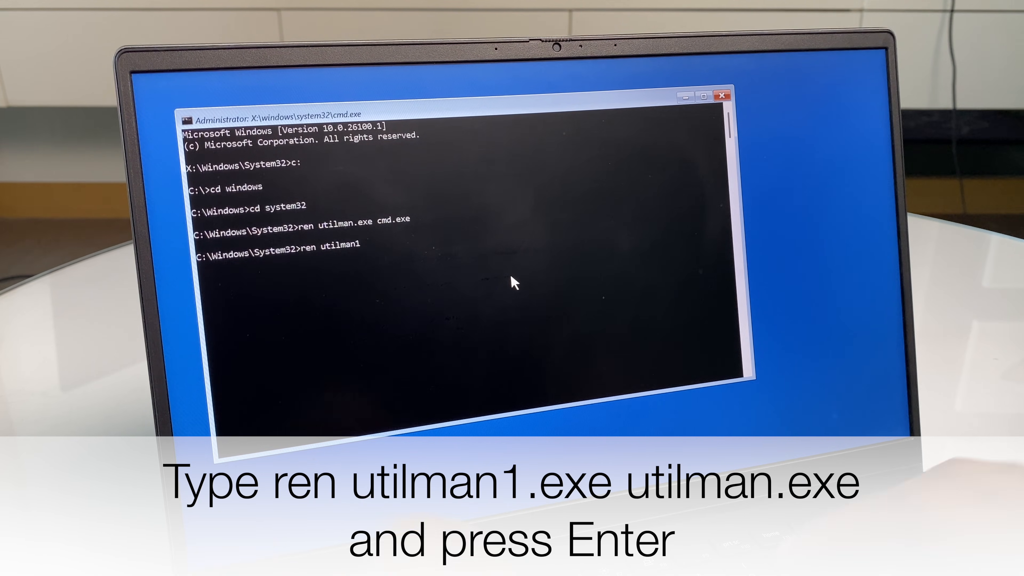
{"action": "type", "text": ".ex"}
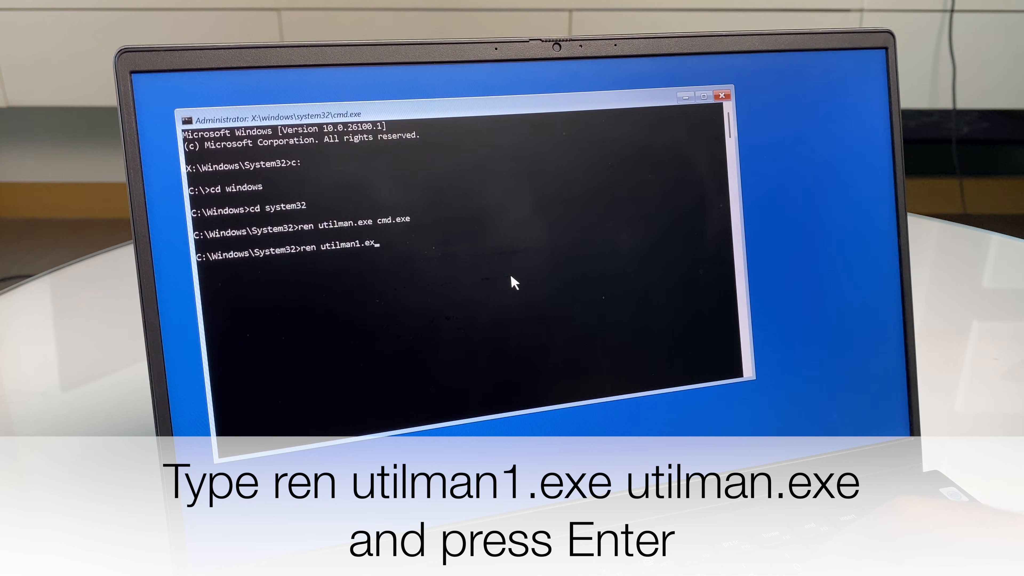
{"action": "type", "text": "ut"}
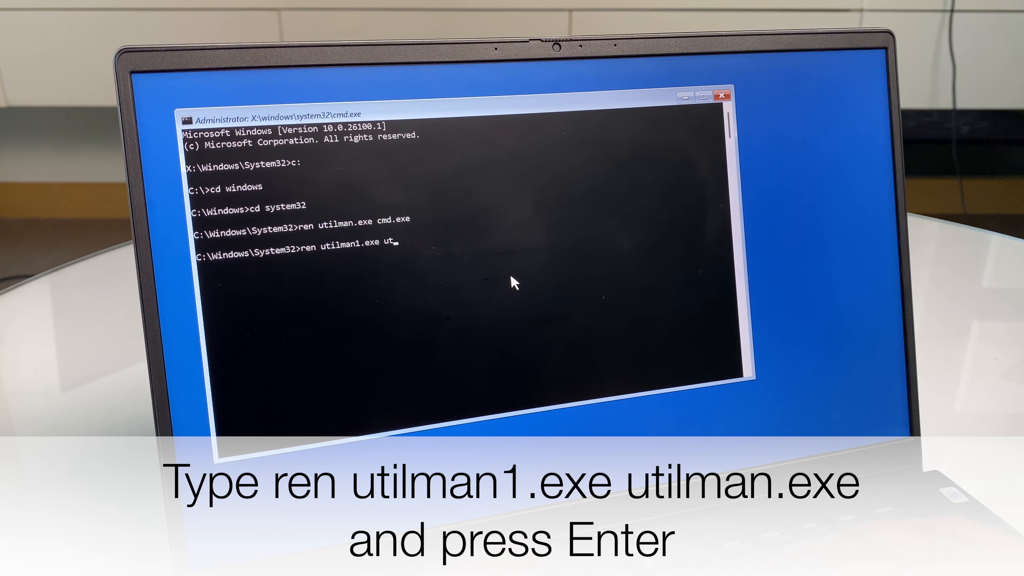
{"action": "type", "text": "ilman.e"}
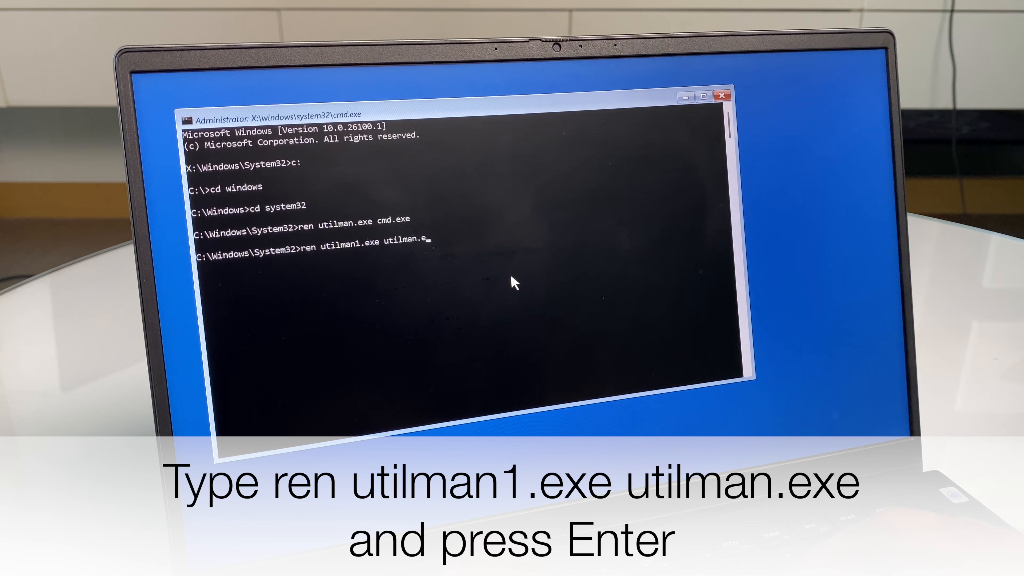
{"action": "key", "text": "Enter"}
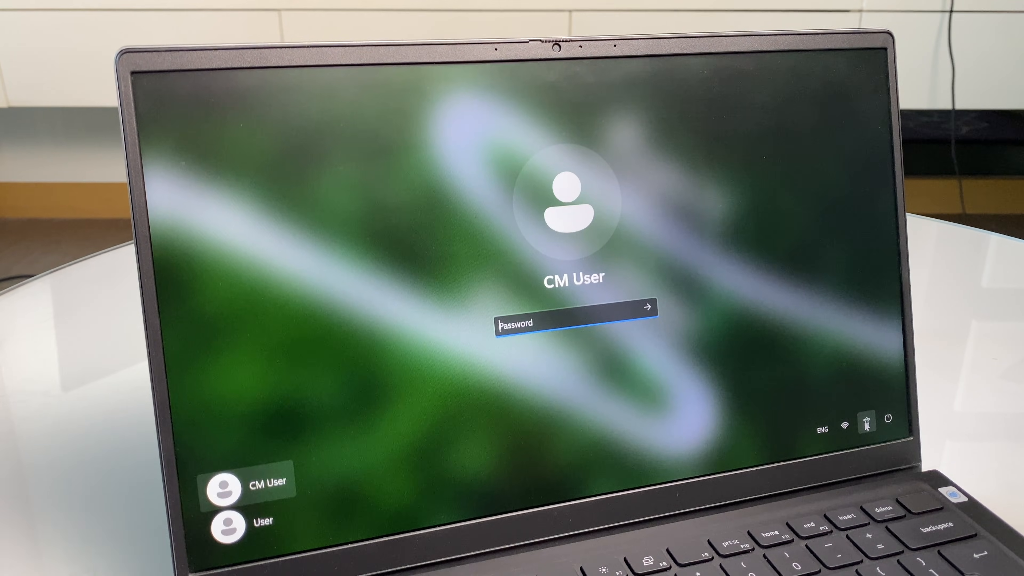
Show the sign-in screen's accessibility flyout with Magnifier, Narrator and the rest
{"action": "left_click", "coordinate": [864, 418]}
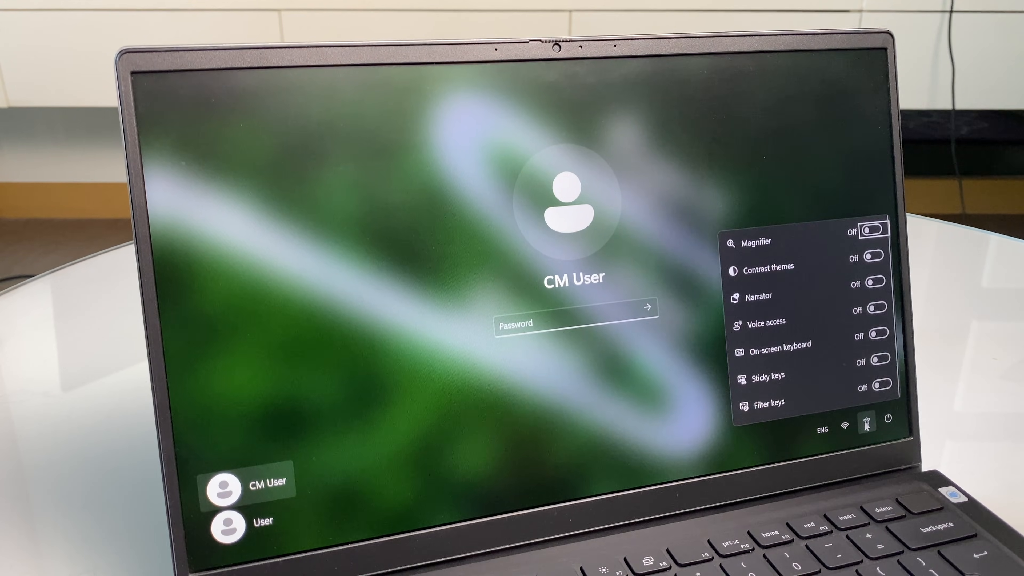